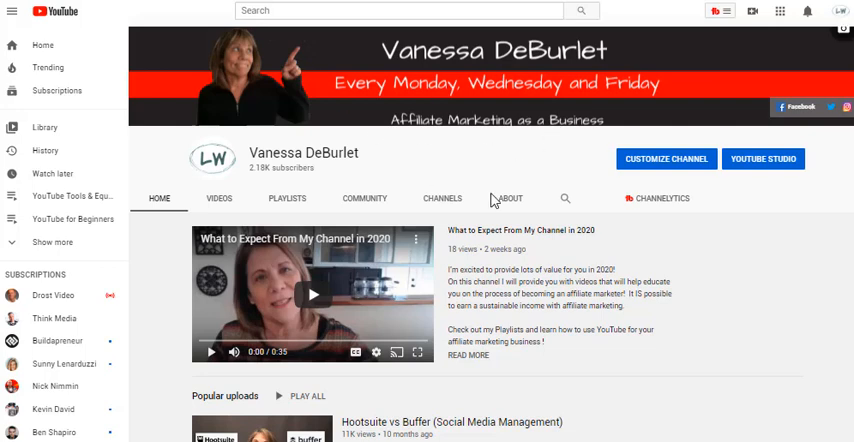
mouse_move(504, 130)
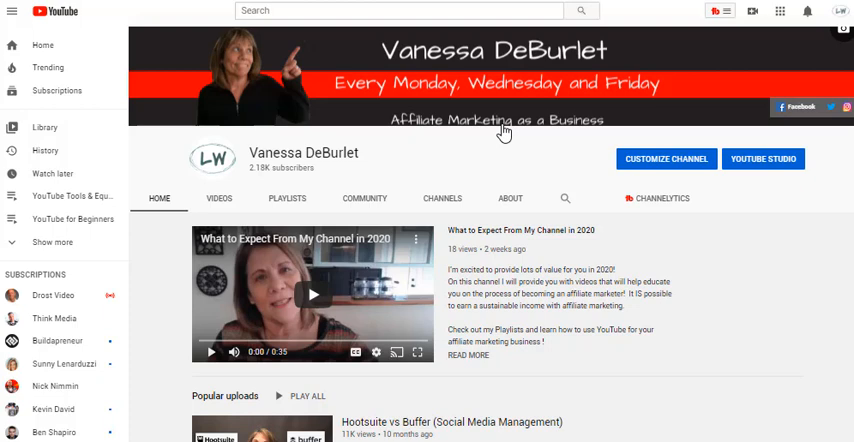
mouse_move(564, 148)
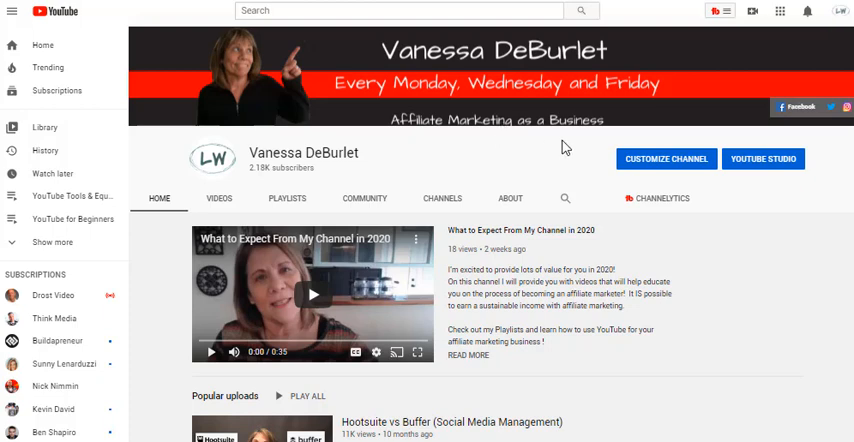
mouse_move(712, 14)
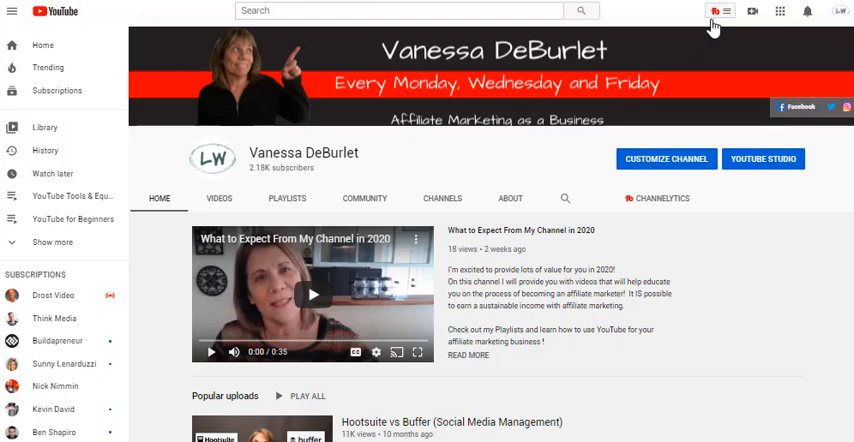
mouse_move(724, 20)
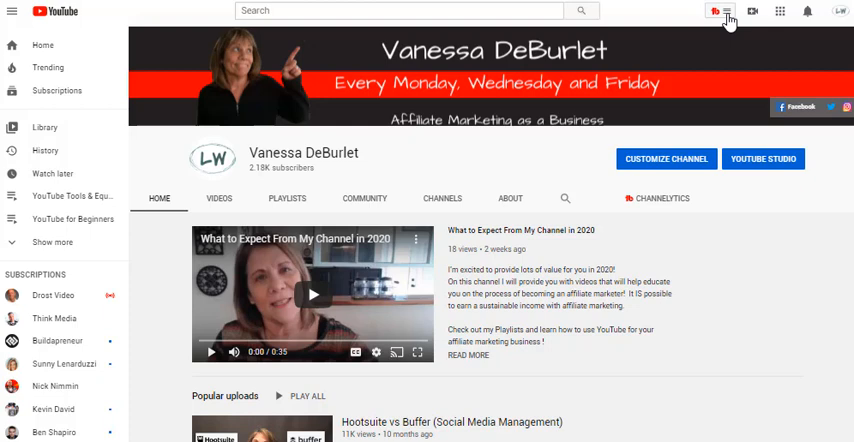
- Show TubeBuddy's tools overview and browse down to Keyword Explorer and Thumbnail Generator
click(716, 12)
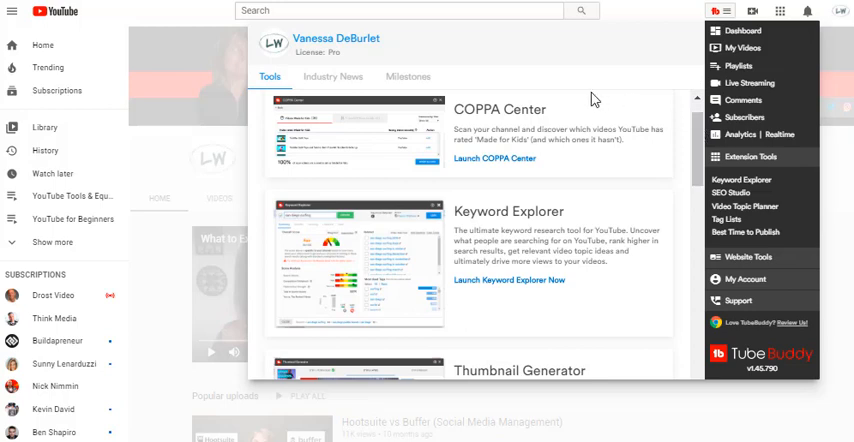
mouse_move(518, 164)
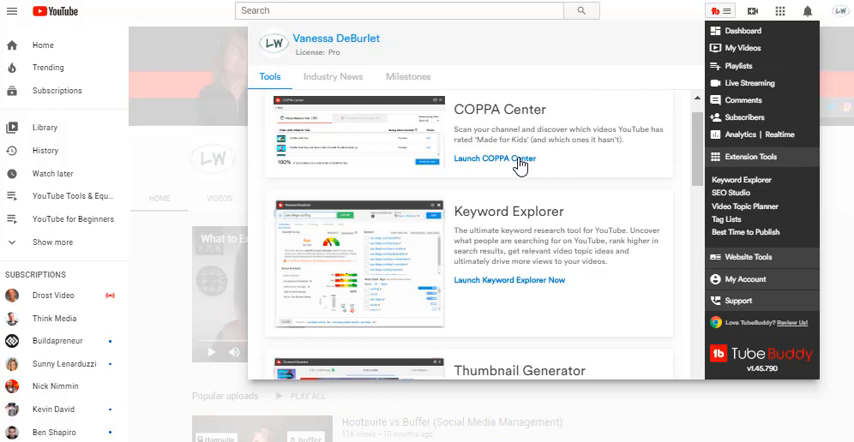
mouse_move(510, 152)
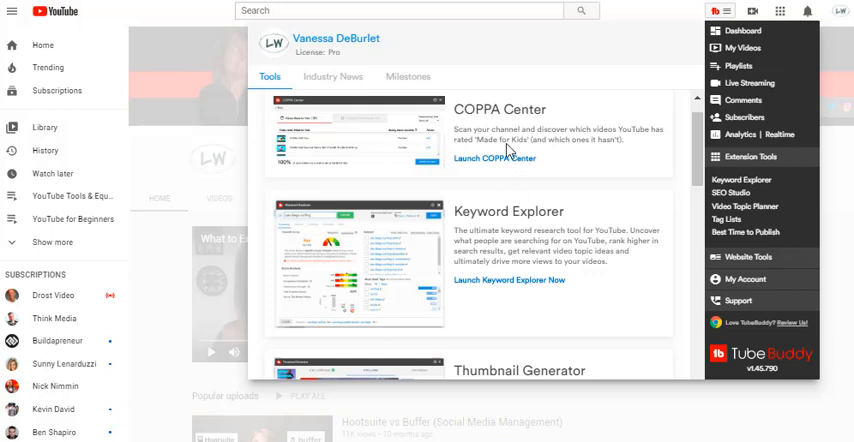
mouse_move(696, 132)
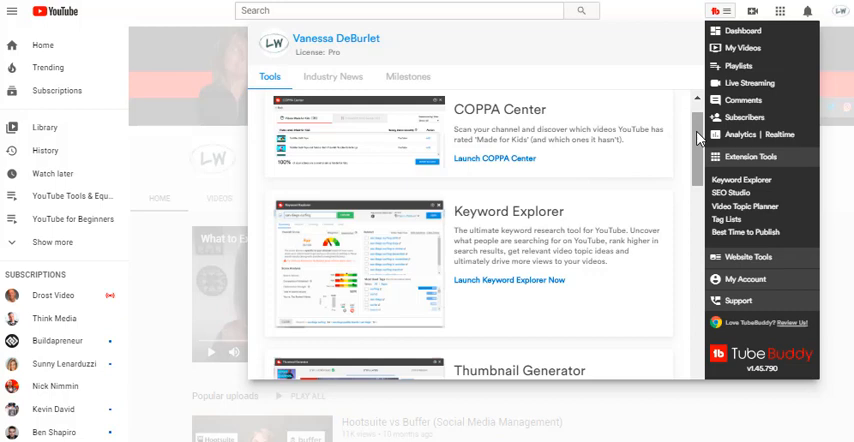
scroll(down, 3)
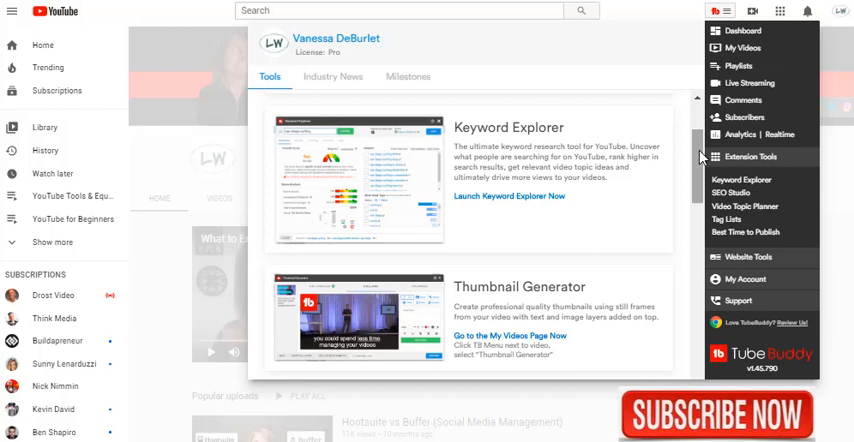
mouse_move(512, 202)
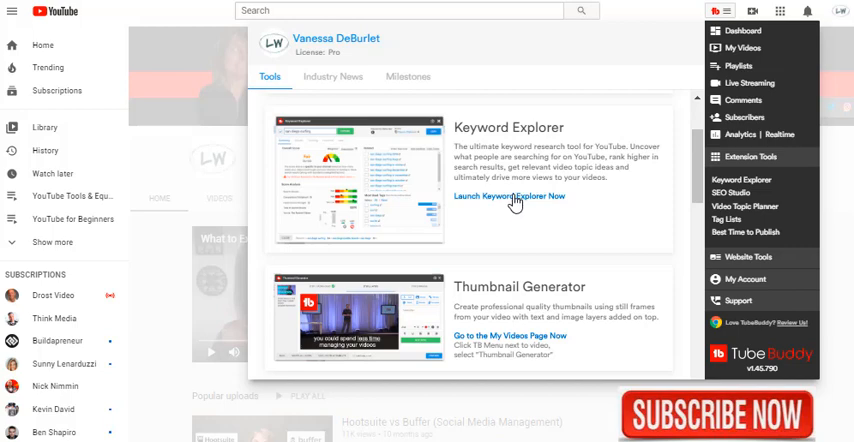
- Launch Keyword Explorer and explore the keyword 'youtuber tools'
click(508, 196)
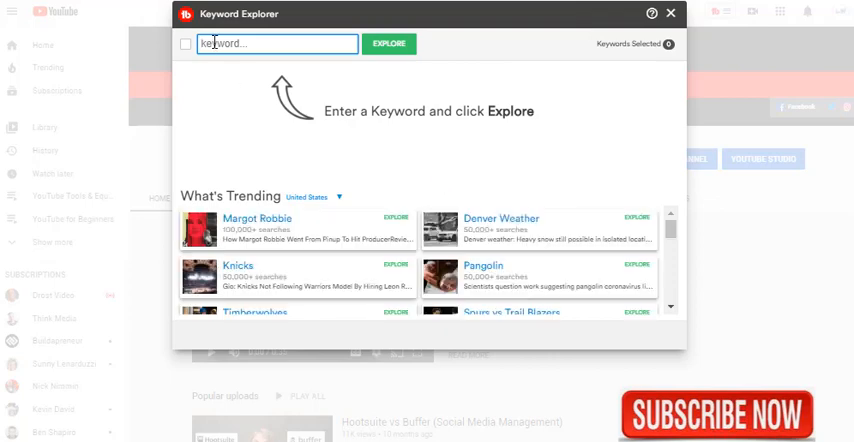
text(youtuber tools)
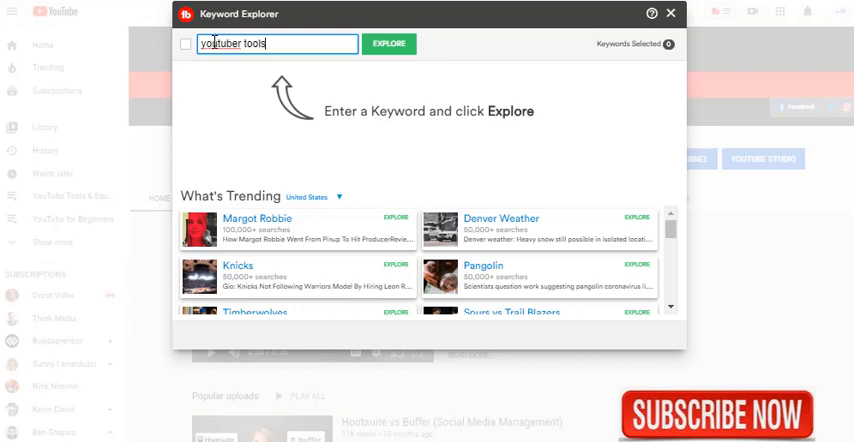
click(388, 44)
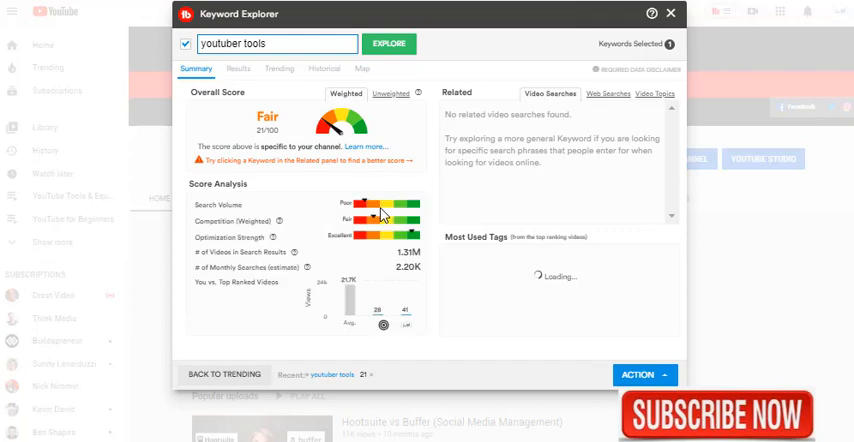
mouse_move(338, 214)
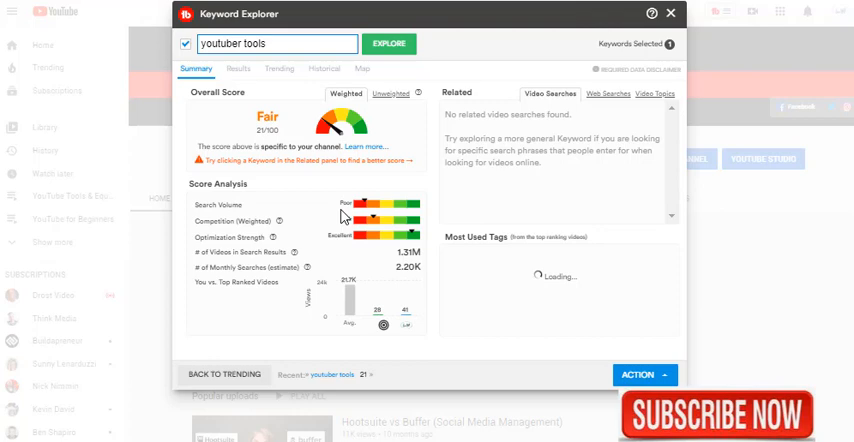
mouse_move(356, 256)
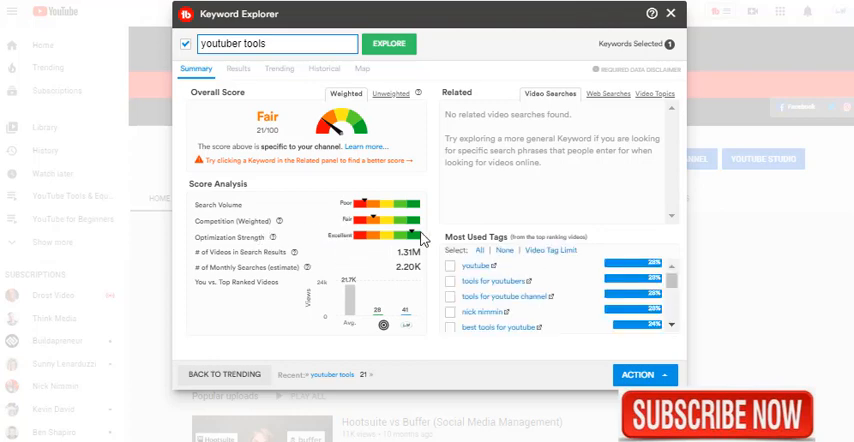
mouse_move(388, 204)
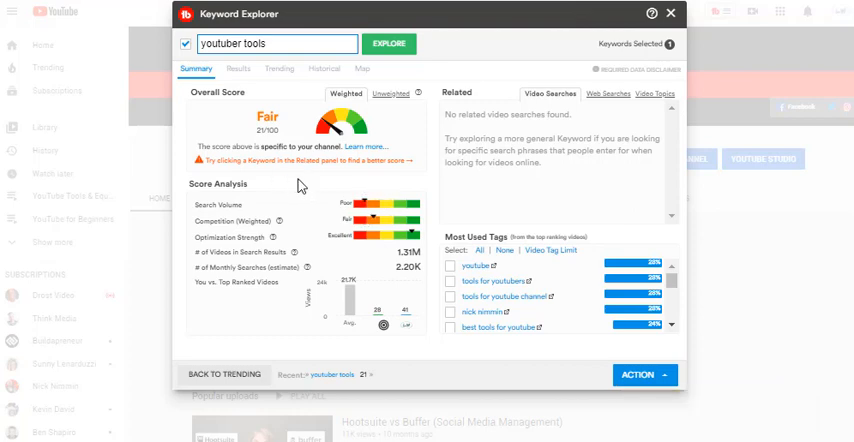
mouse_move(512, 292)
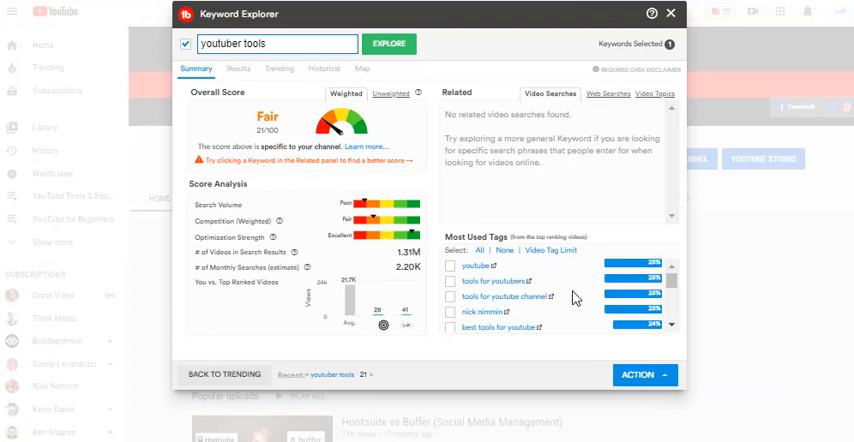
mouse_move(584, 322)
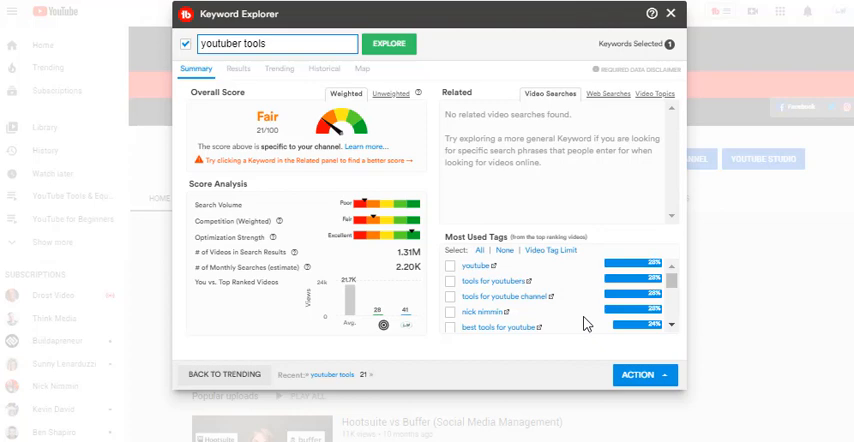
mouse_move(616, 194)
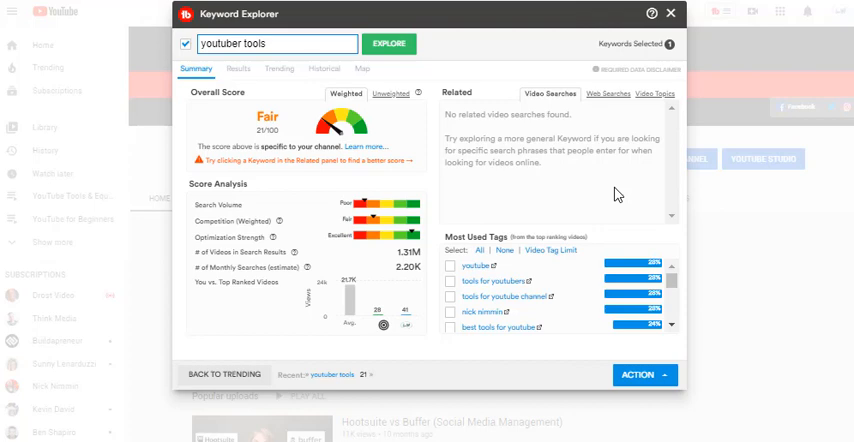
- Replace the keyword with 'tubebuddy review' and run Explore on it
click(276, 44)
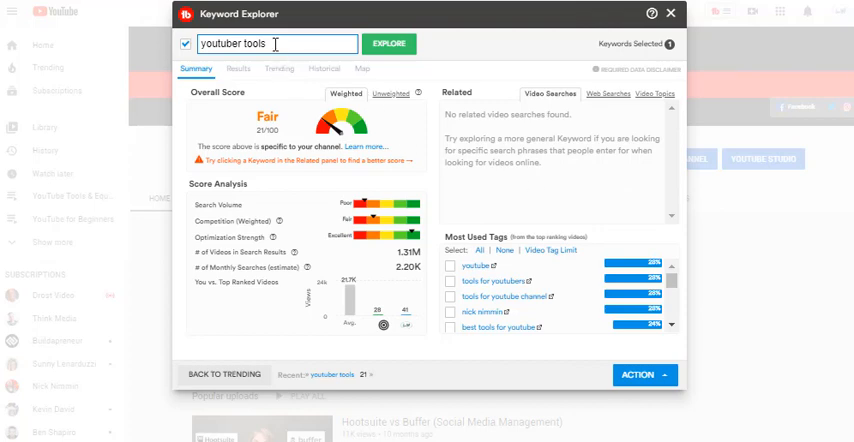
text(youtuber to)
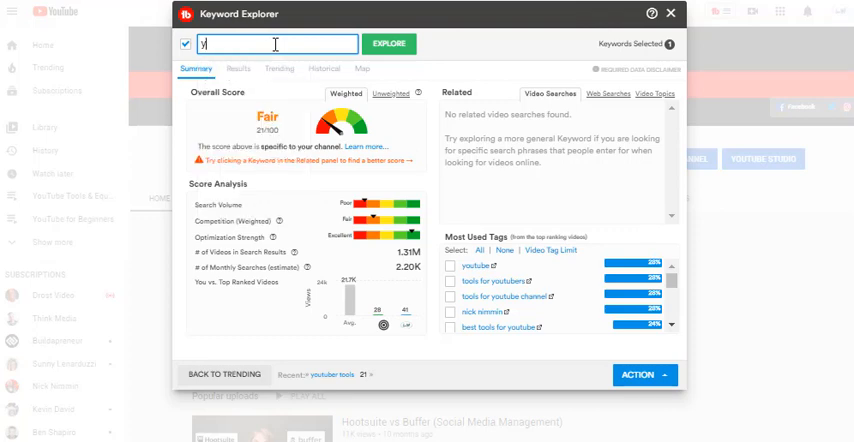
text(tubebuddy revie)
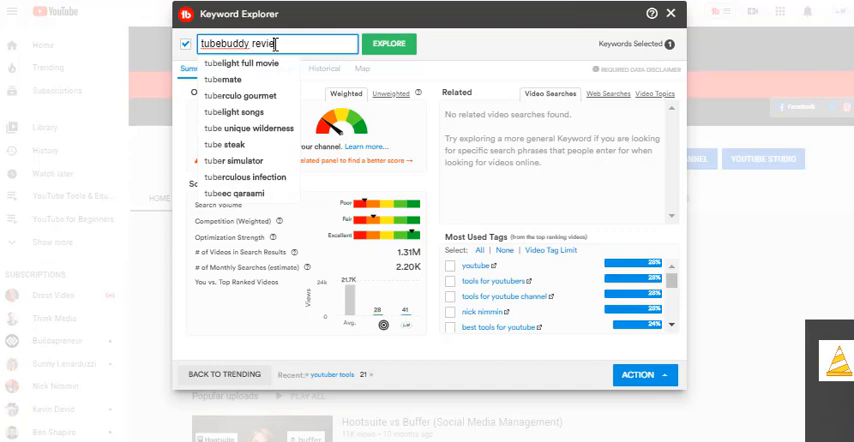
click(388, 44)
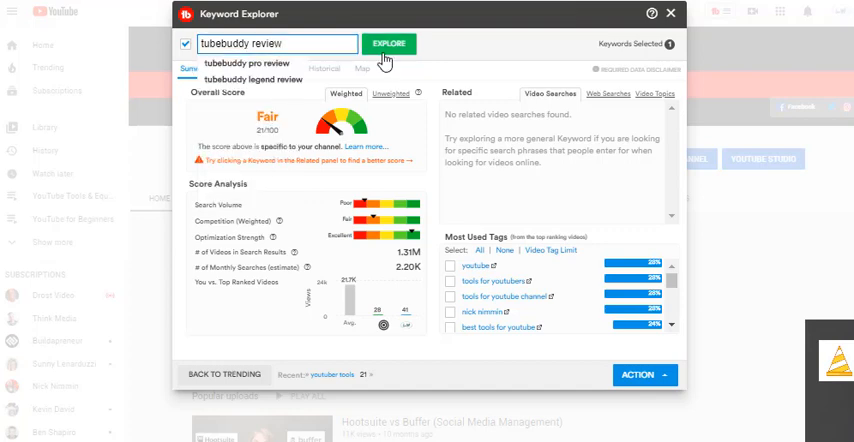
click(388, 44)
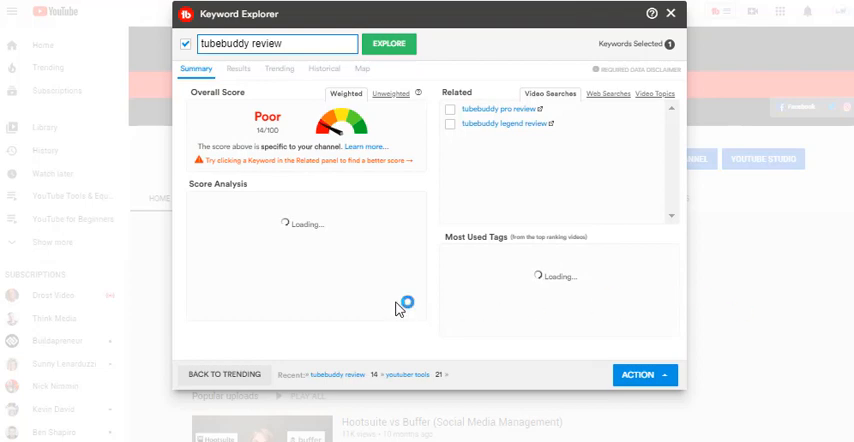
mouse_move(372, 264)
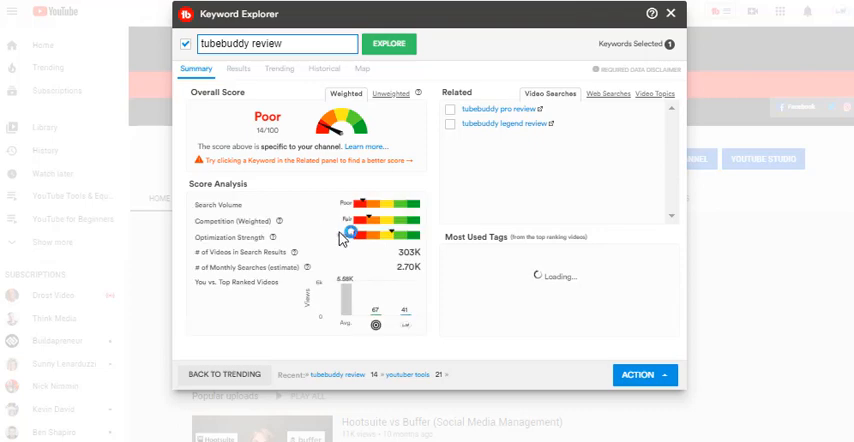
mouse_move(382, 226)
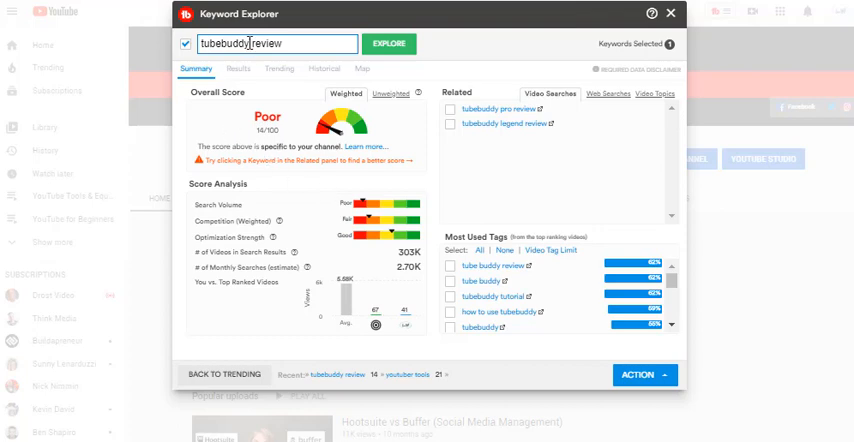
- Search Keyword Explorer for 'SEO search for Youtube' and load its results
text(t review)
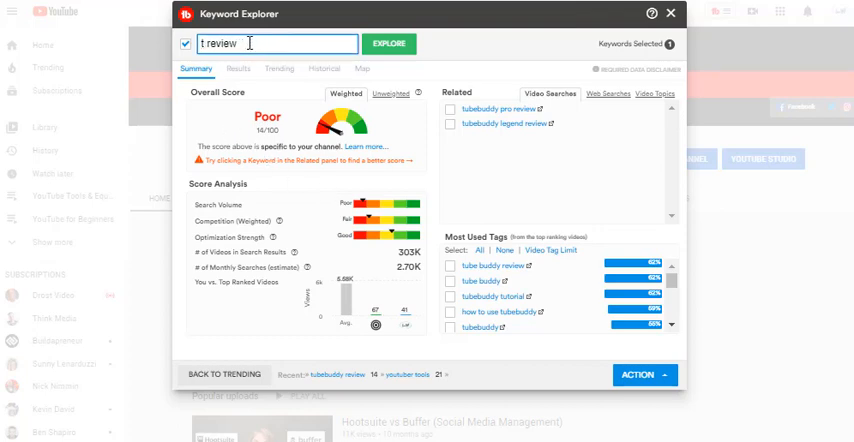
text(SEO s)
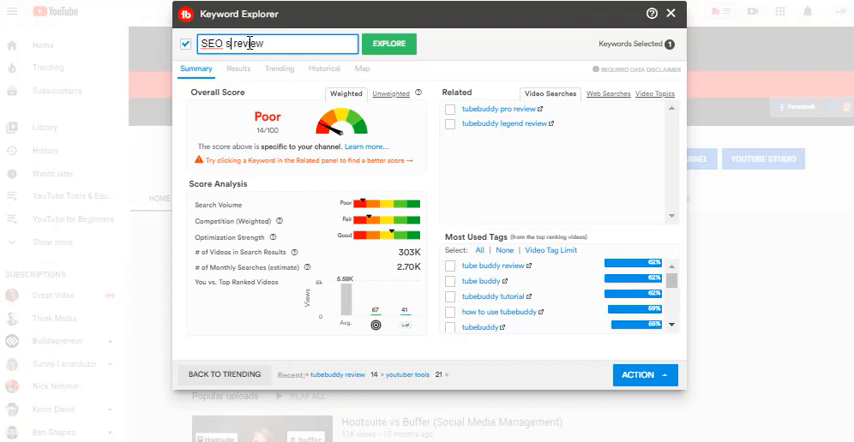
text(search for Youtub)
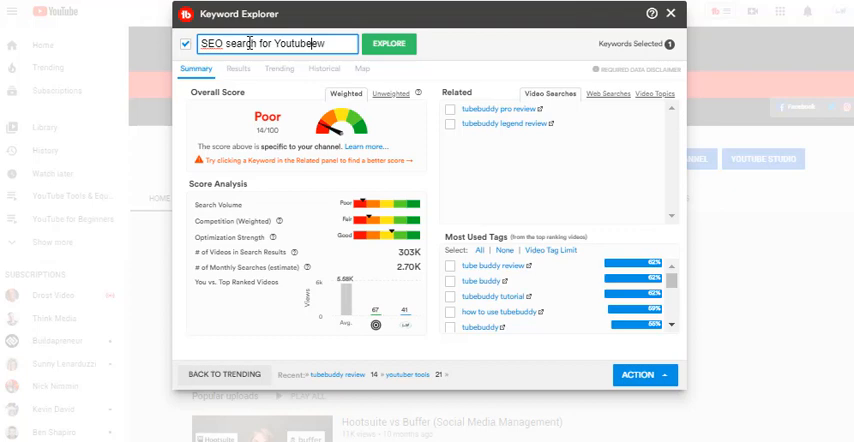
click(388, 44)
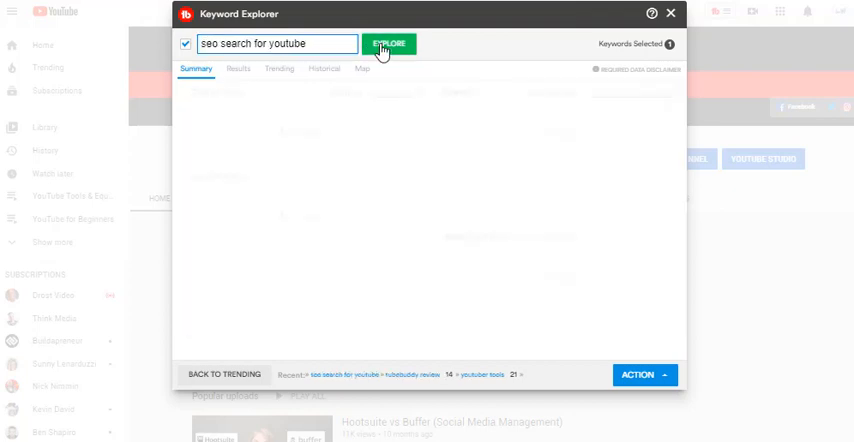
click(390, 44)
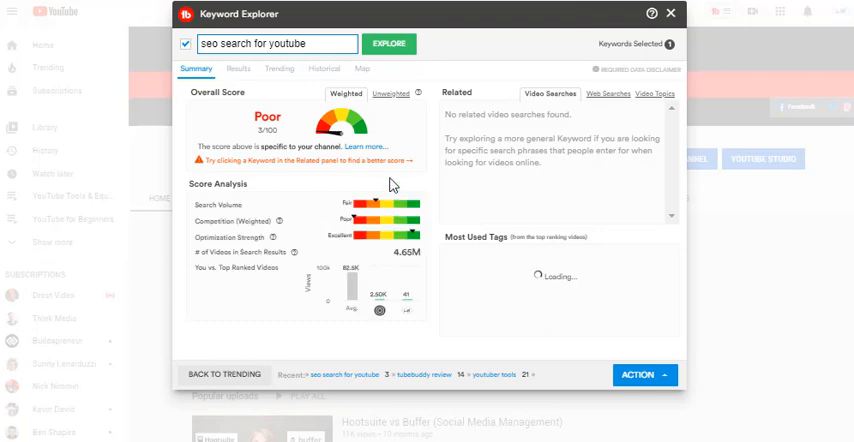
mouse_move(330, 236)
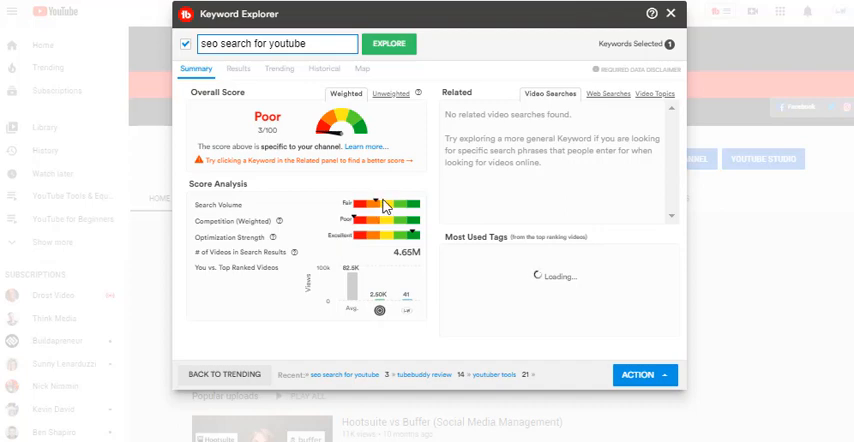
mouse_move(400, 240)
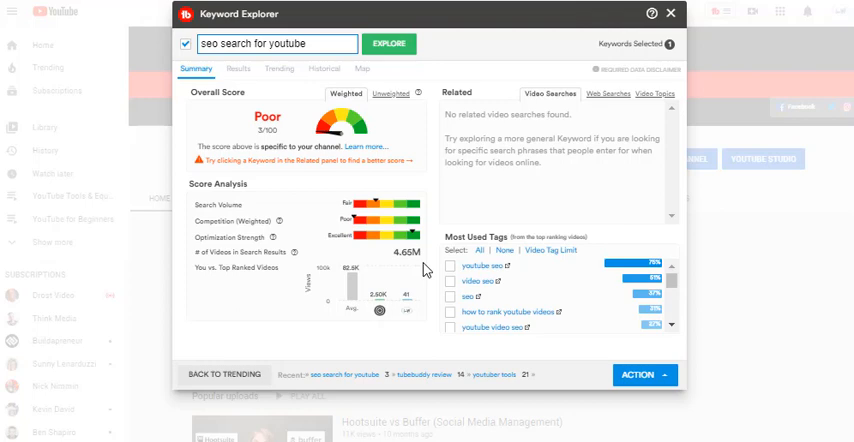
mouse_move(644, 60)
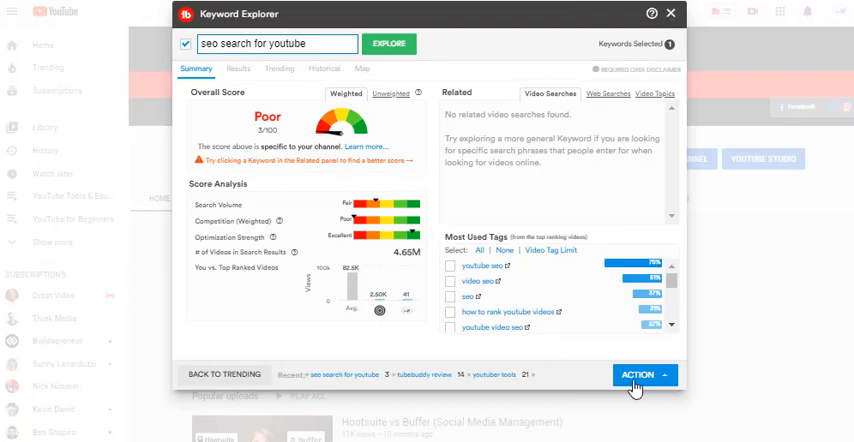
- Check the results' Action list, close Keyword Explorer and reopen the TubeBuddy menu
click(644, 376)
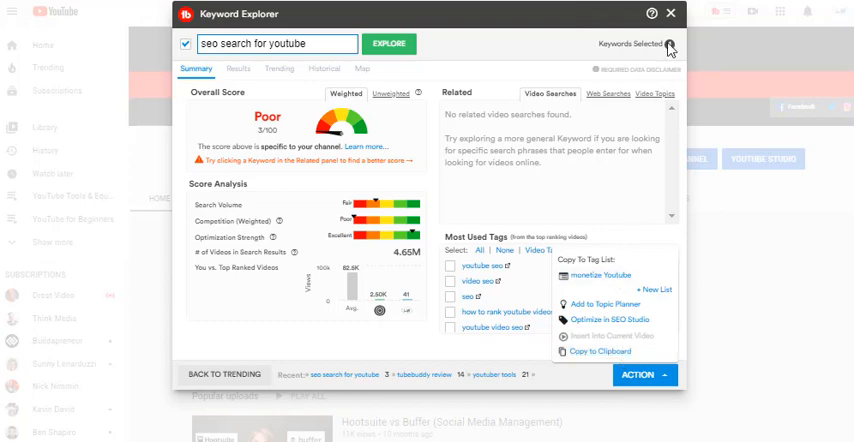
click(670, 12)
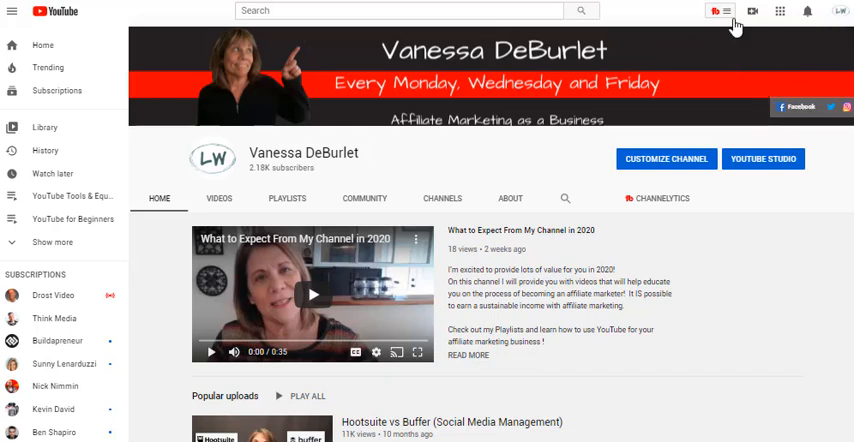
click(716, 12)
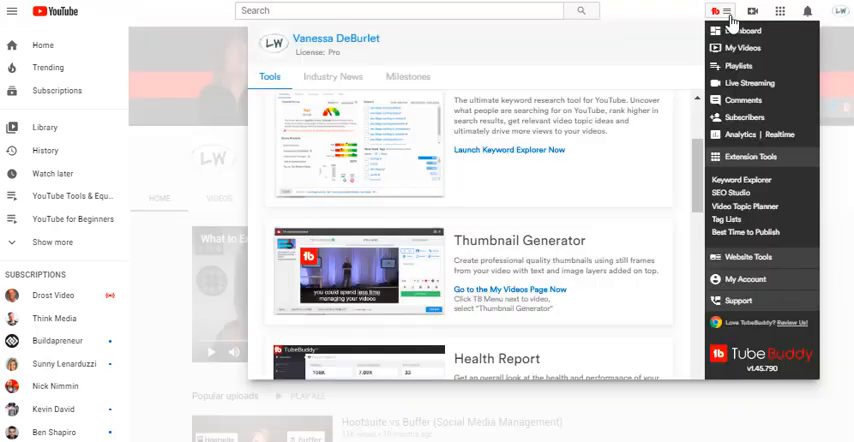
mouse_move(588, 76)
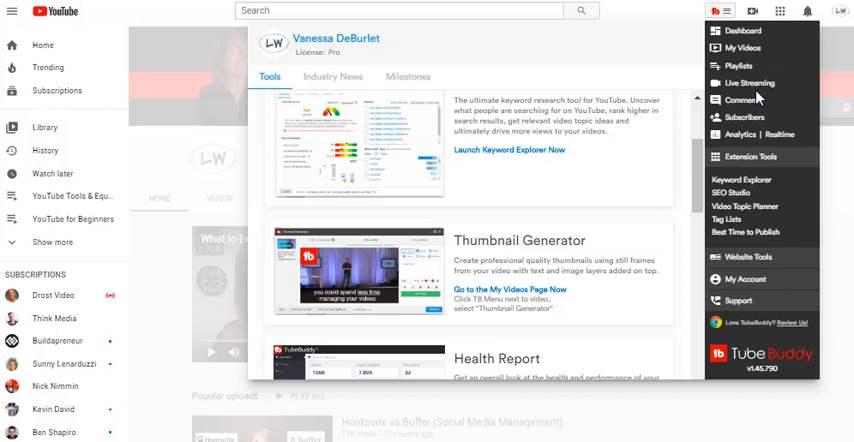
mouse_move(736, 230)
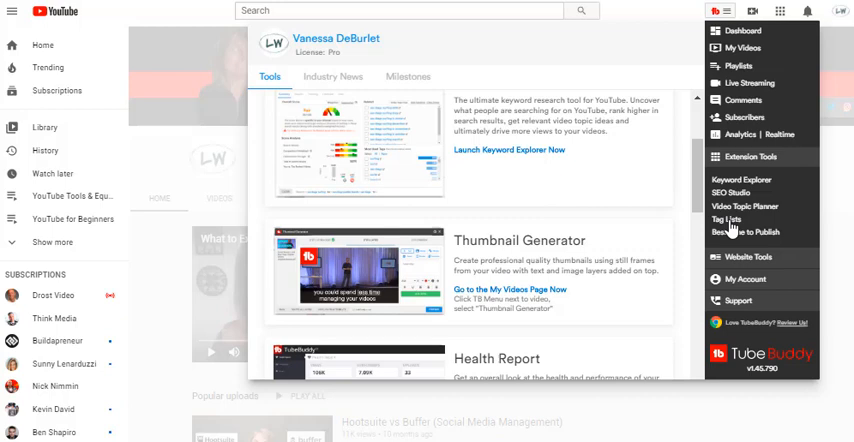
- Launch Tag Lists from Extension Tools
click(728, 218)
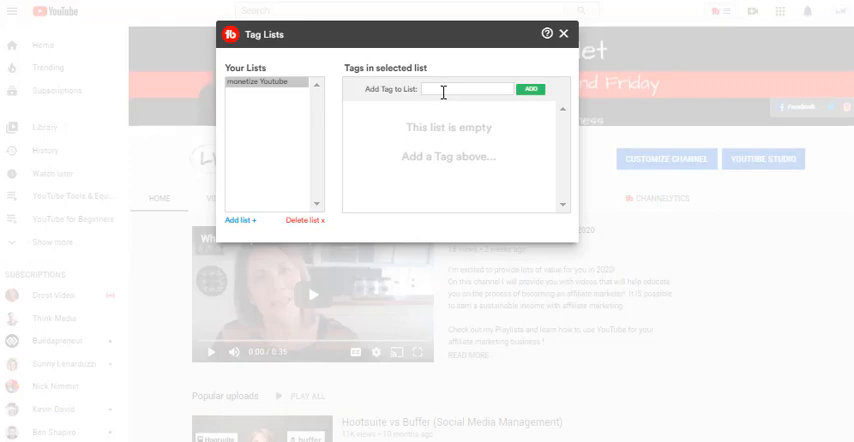
- Place the cursor in the Add Tag to List field of the empty saved list
click(470, 88)
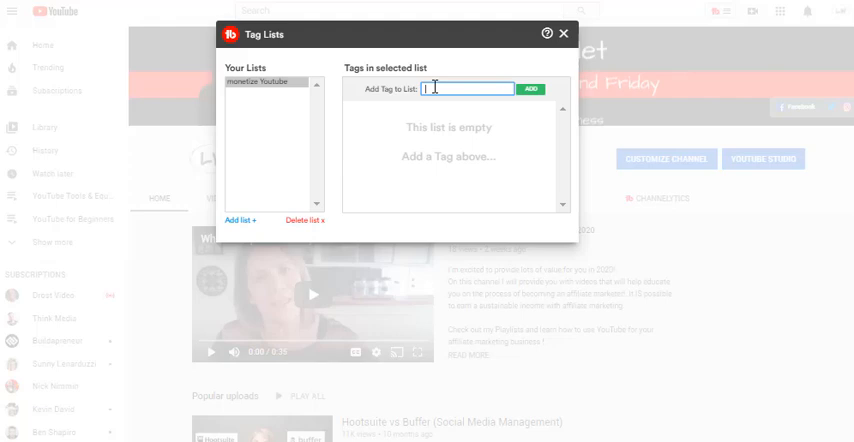
mouse_move(388, 124)
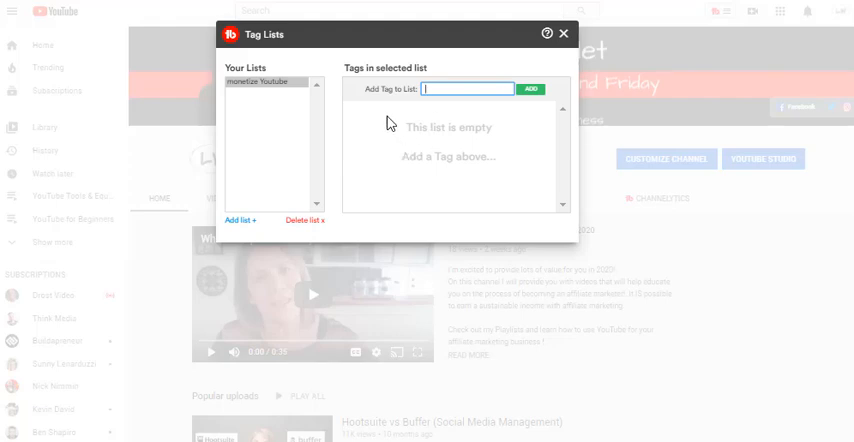
mouse_move(424, 200)
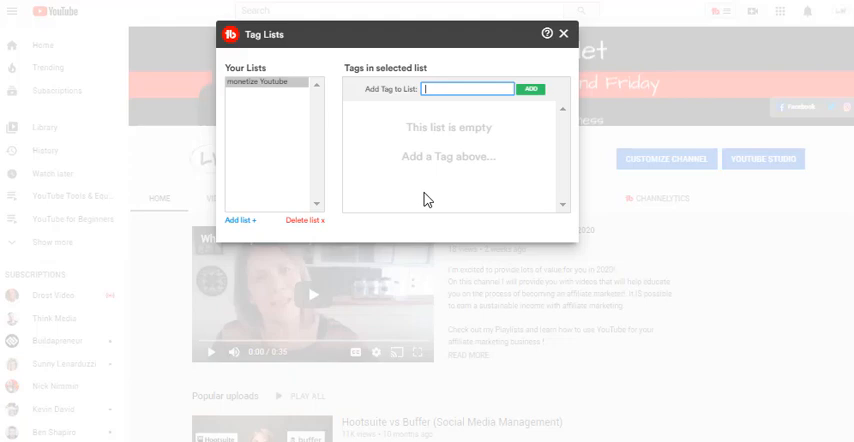
mouse_move(372, 160)
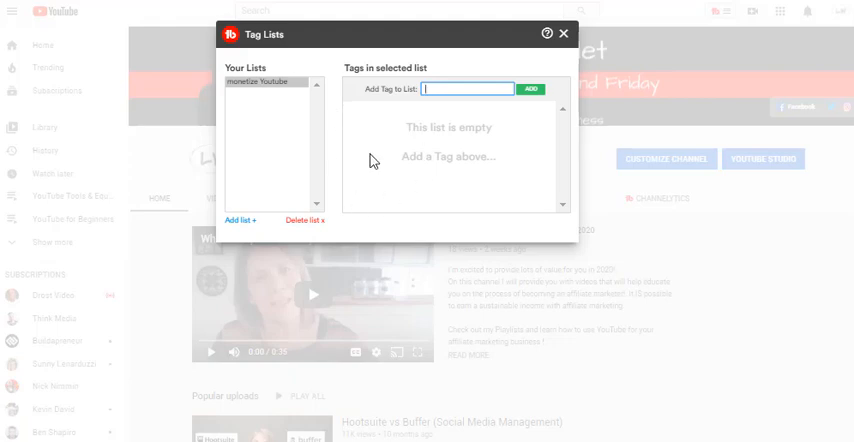
mouse_move(386, 176)
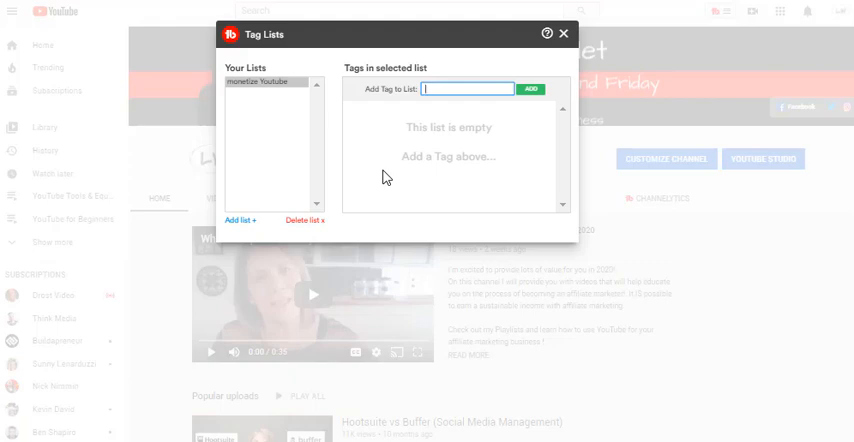
mouse_move(378, 120)
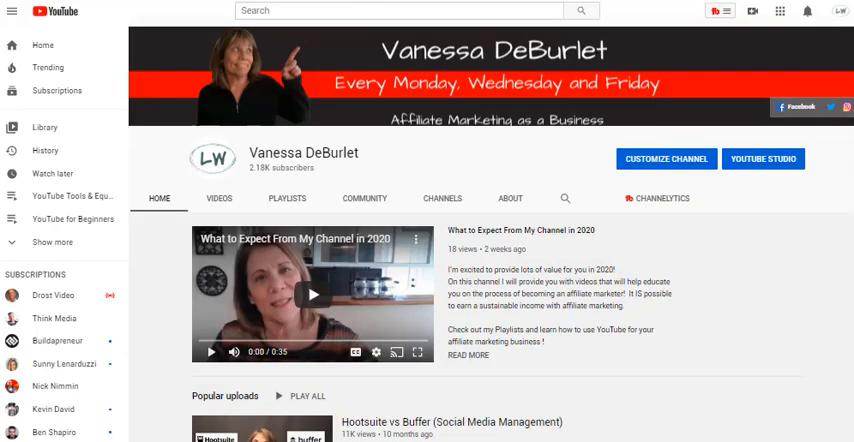
scroll(down, 3)
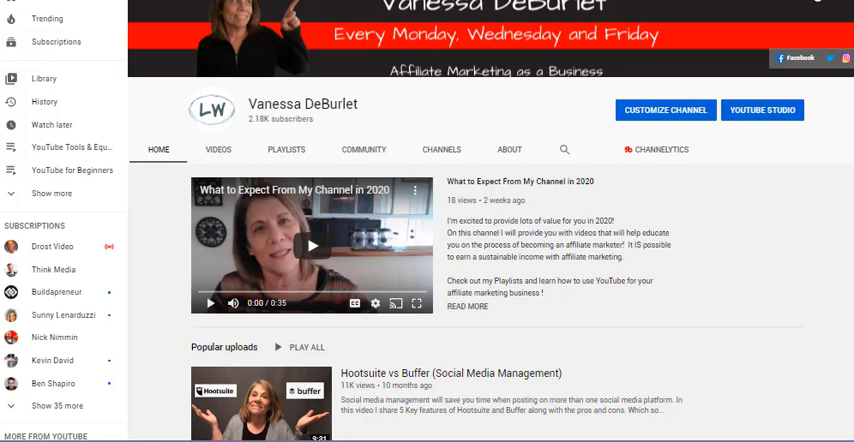
- Reach Comment Moderation in the tools list and go to the YouTube Studio Comments page
click(656, 148)
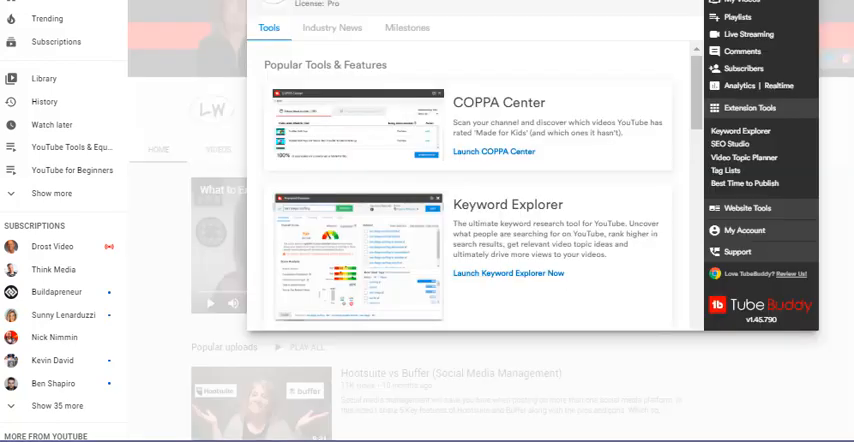
mouse_move(696, 72)
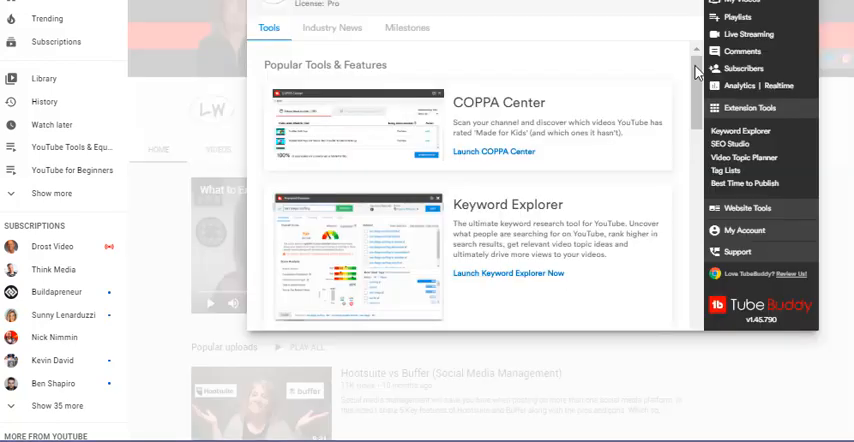
scroll(down, 3)
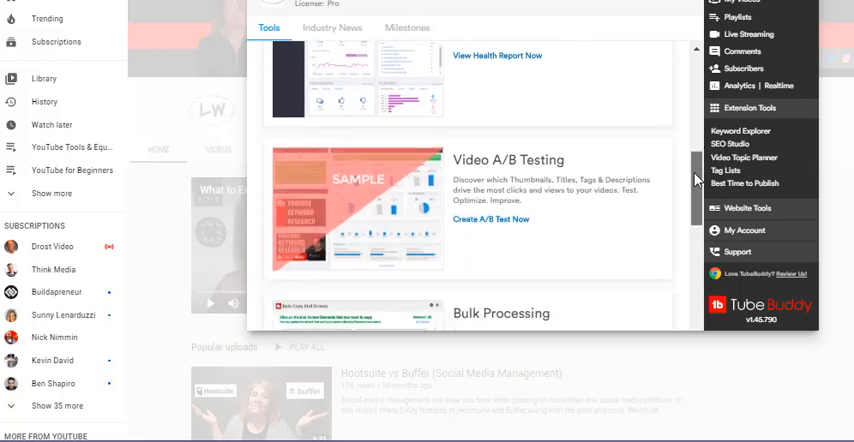
scroll(down, 3)
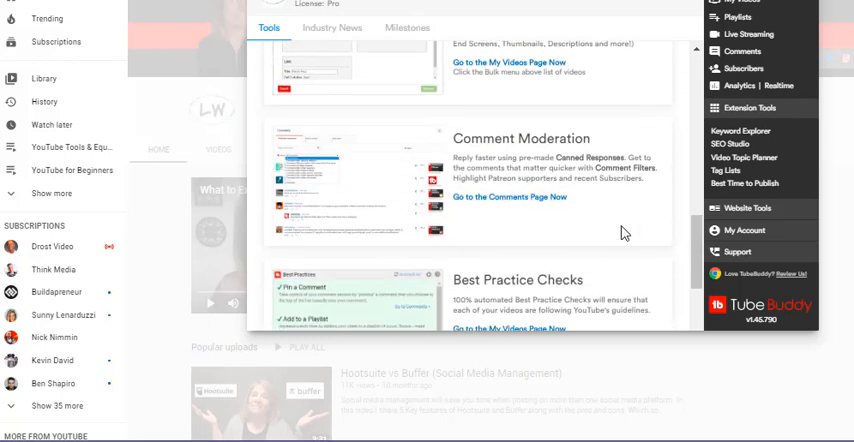
mouse_move(532, 196)
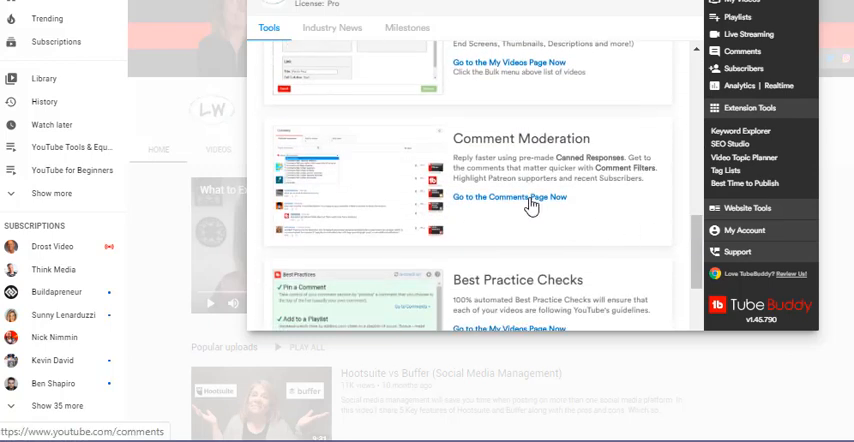
click(508, 196)
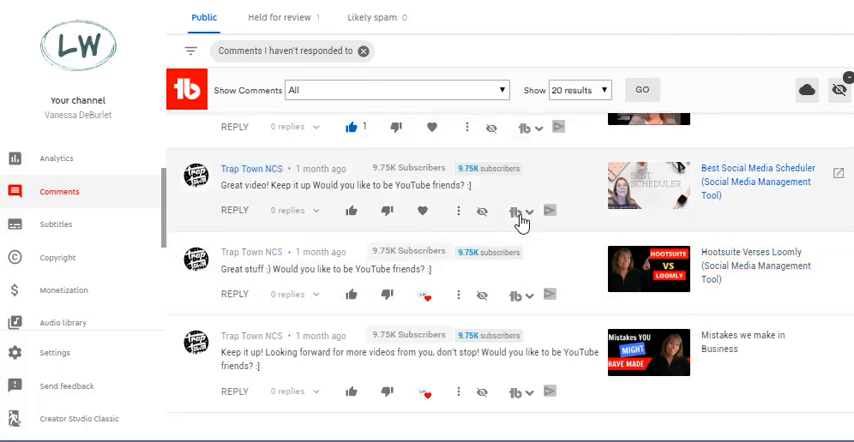
mouse_move(502, 208)
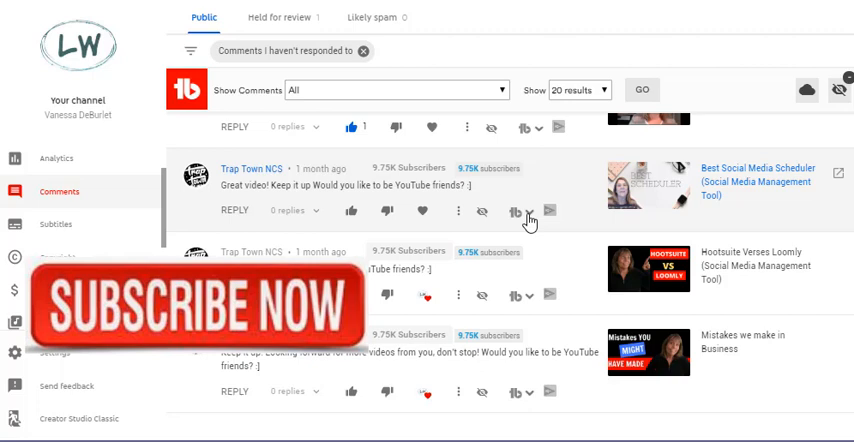
mouse_move(520, 228)
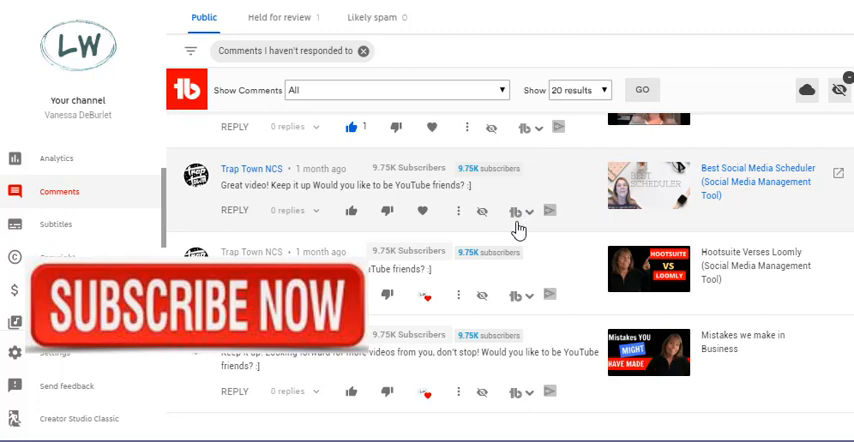
click(516, 212)
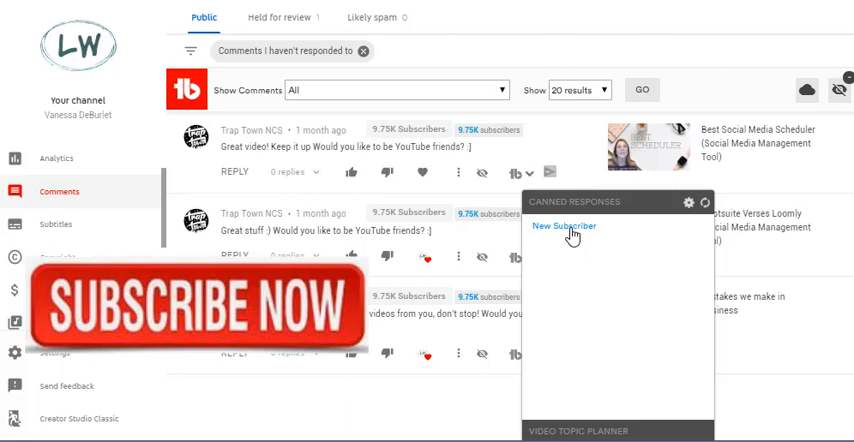
- Reach TubeBuddy's Canned Responses page and add a new blank canned response
click(564, 224)
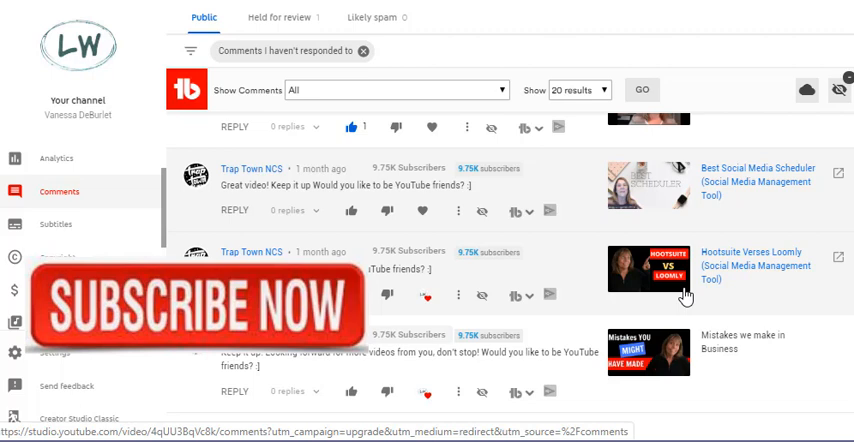
mouse_move(520, 212)
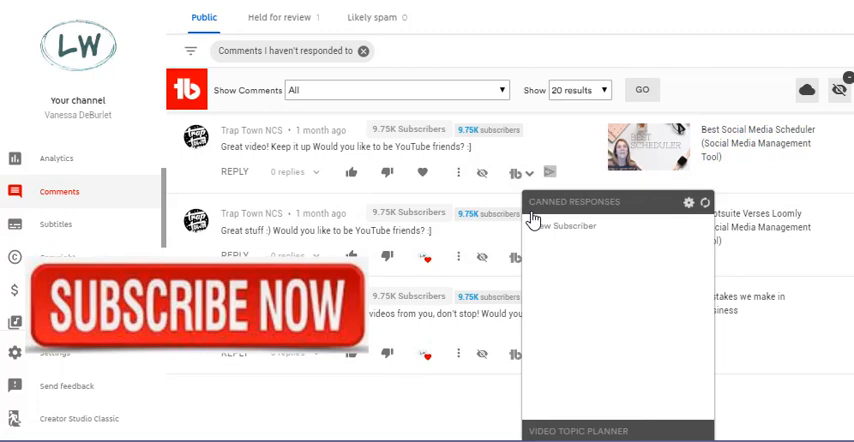
mouse_move(660, 278)
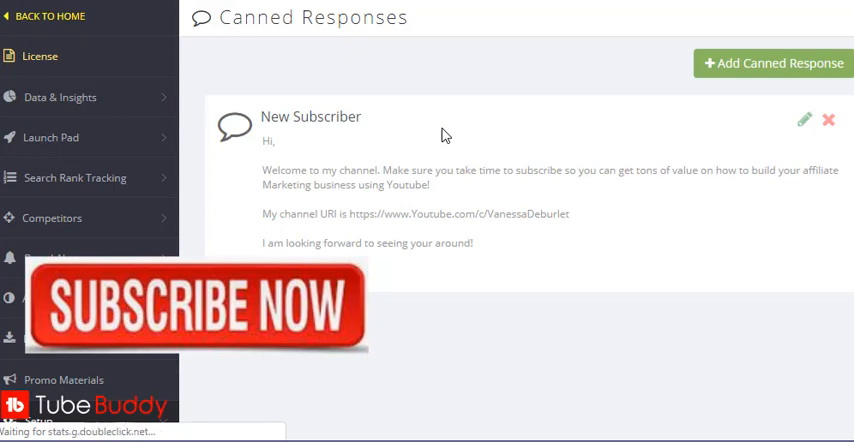
mouse_move(744, 76)
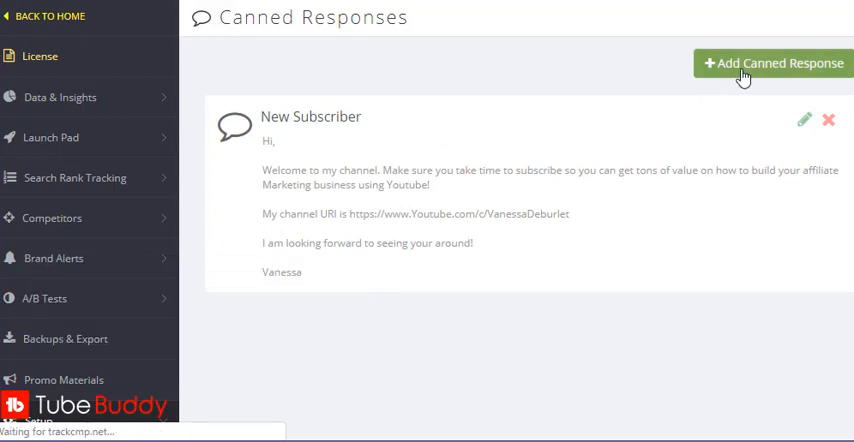
click(772, 64)
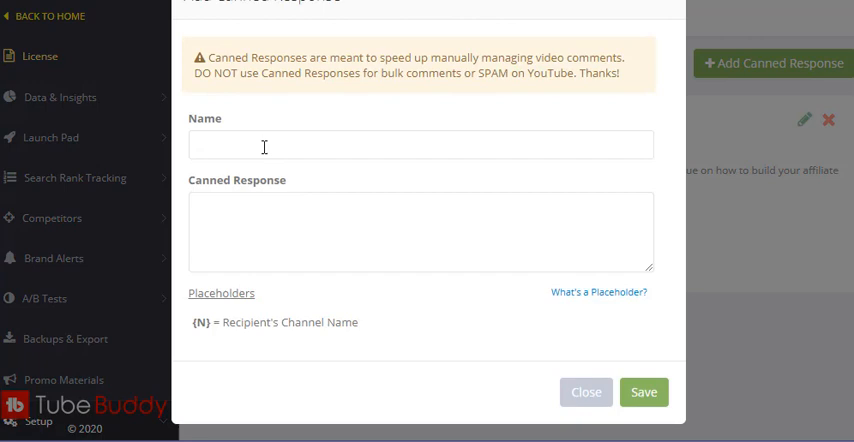
- Name the new canned response 'Thank you'
click(420, 144)
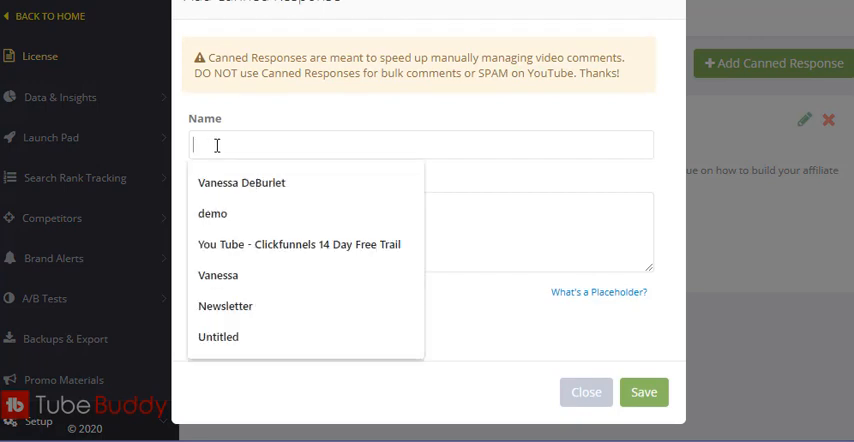
text(Than)
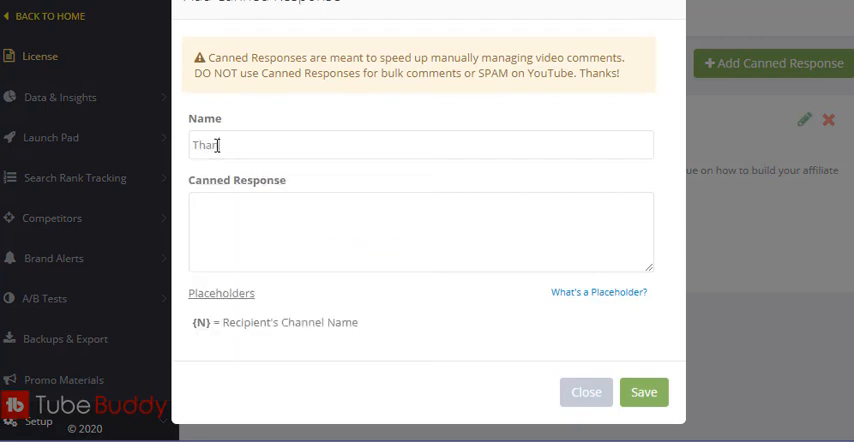
text(k you)
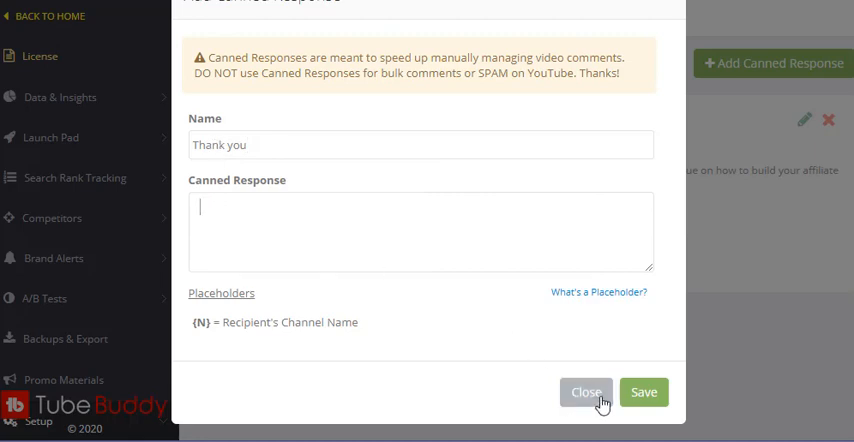
mouse_move(290, 244)
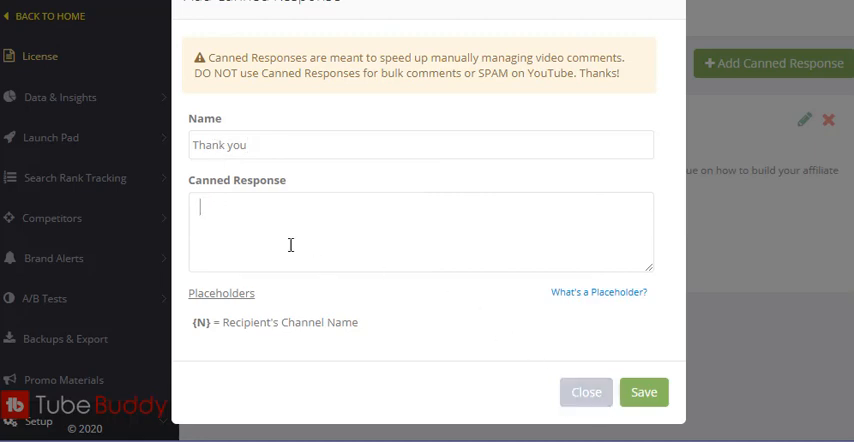
- Write the thank-you-for-viewing message inviting visits to the channel URL (Vanessa DeBurl) and save
text(Thank)
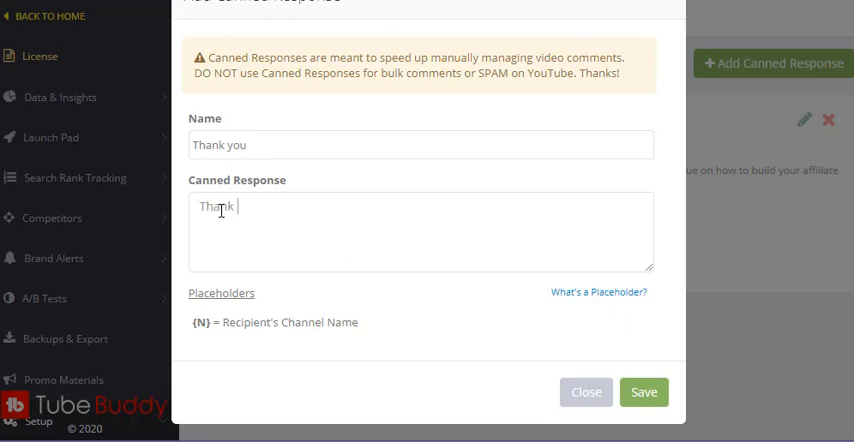
text(you for)
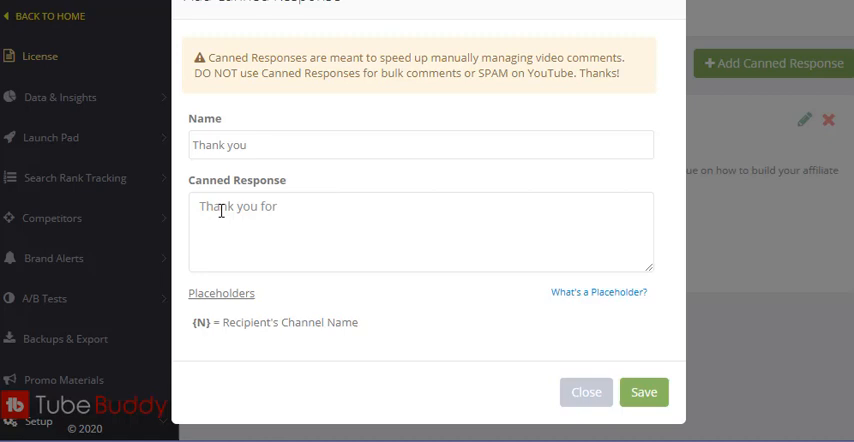
text(viewing)
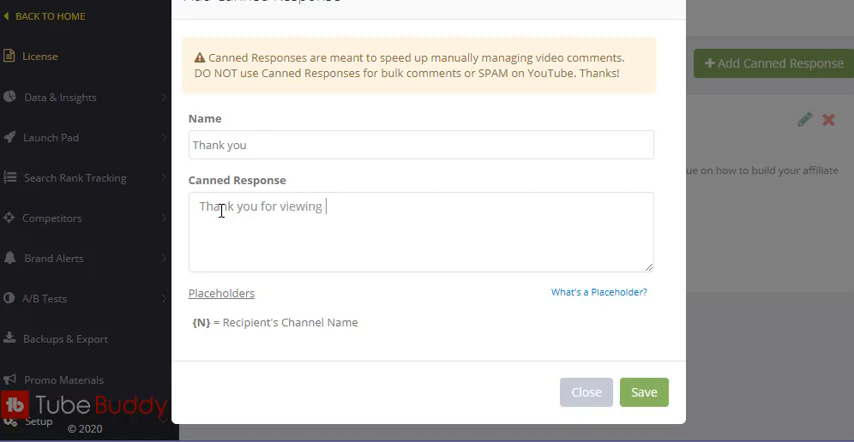
text(my video!  I appreci)
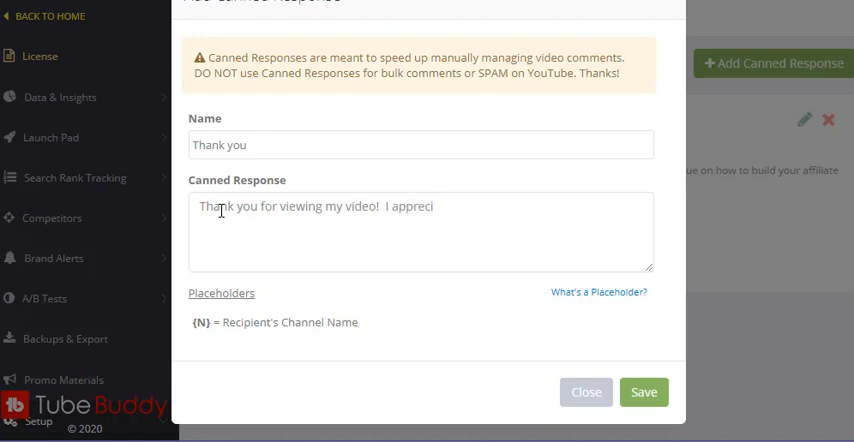
text(ate it.)
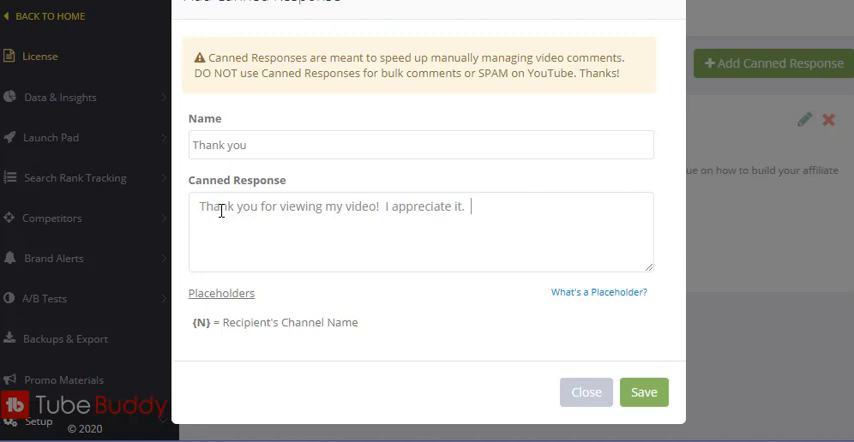
text(if you are inte)
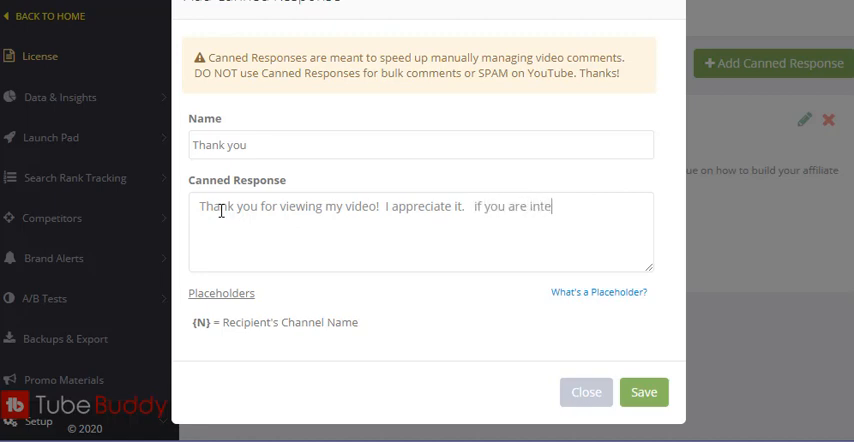
text(rested in see)
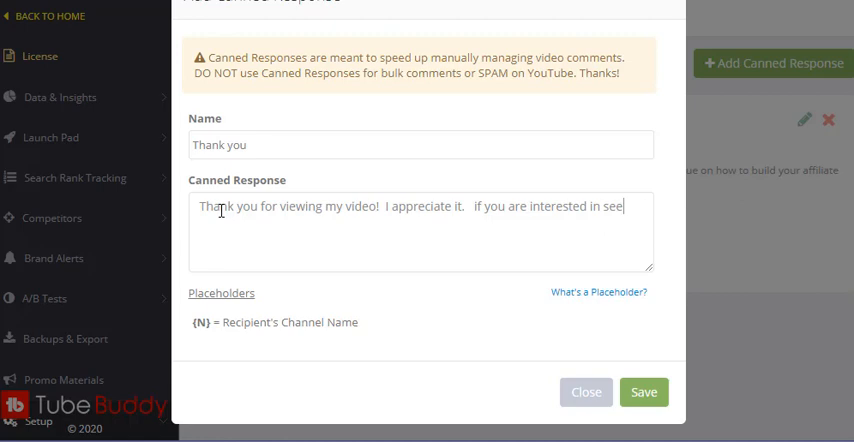
text(ng more co)
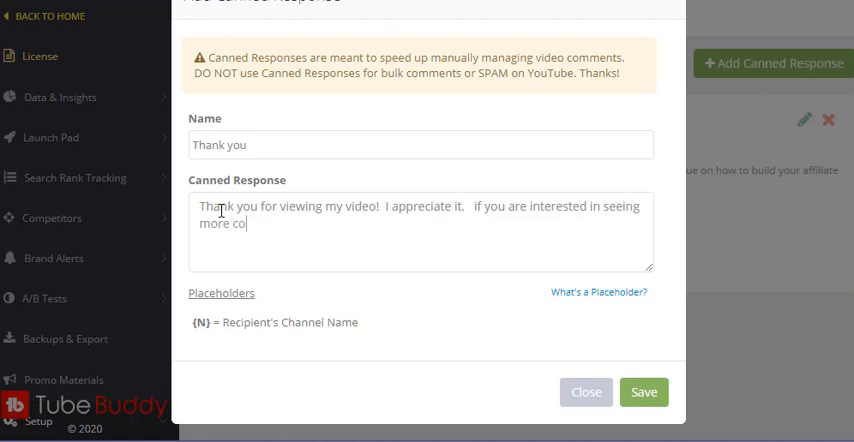
text(ntent fi)
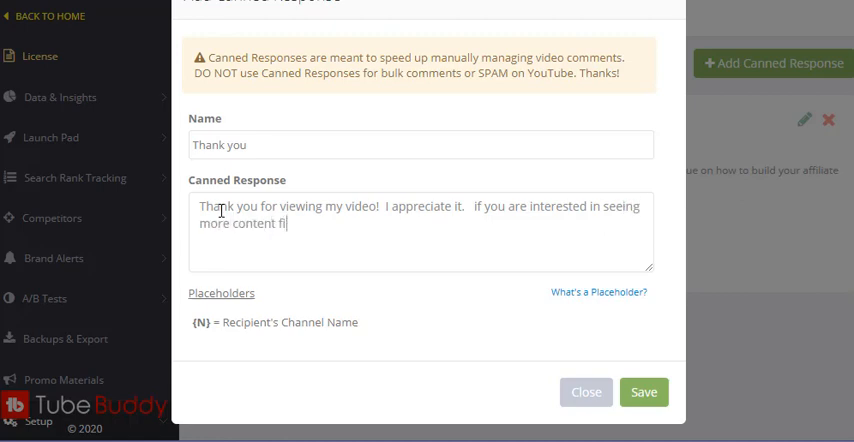
text(lled vide)
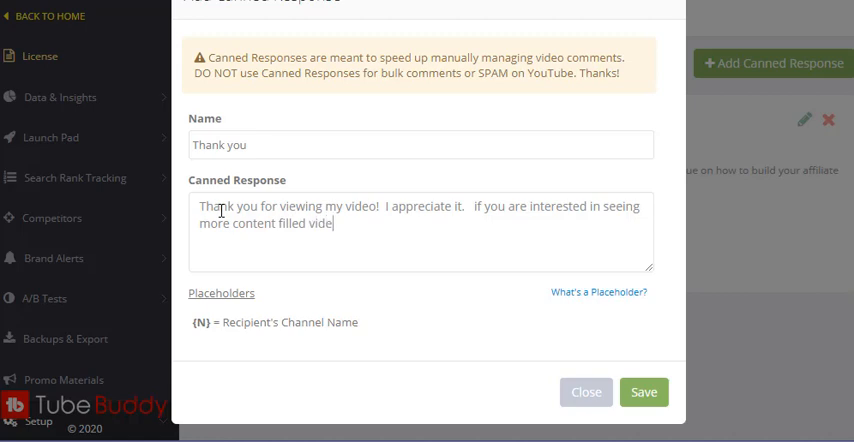
text(os each week)
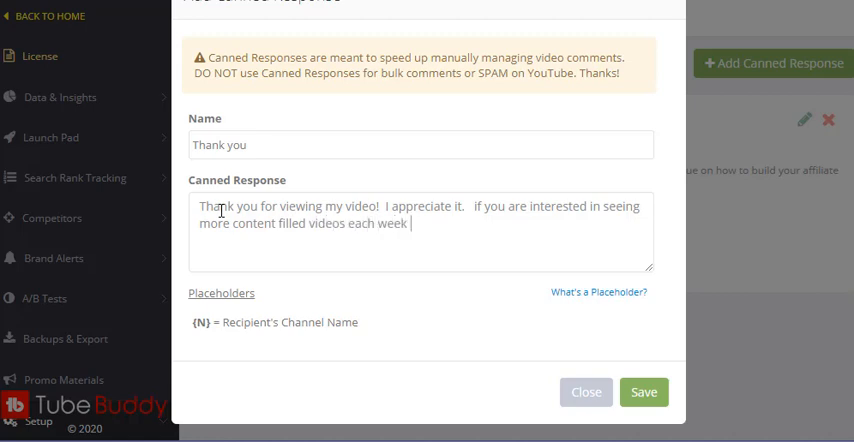
text(you can visit)
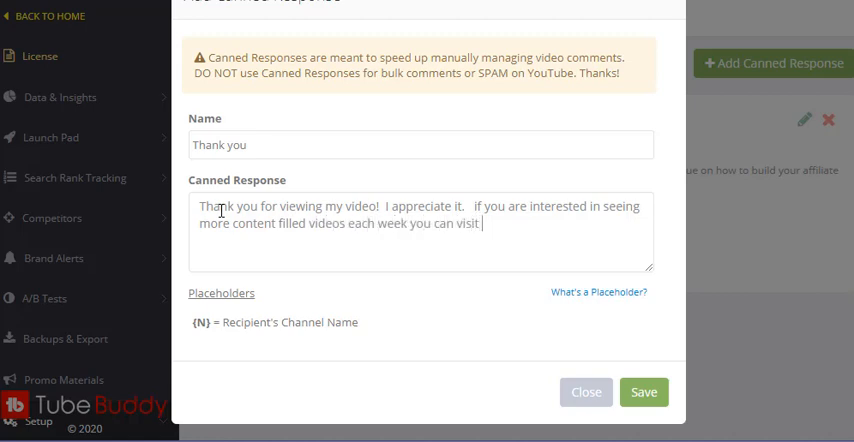
text(my channel.)
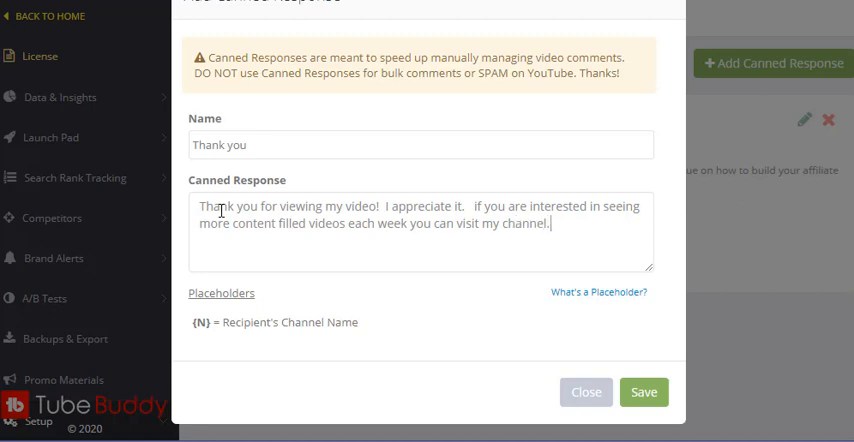
text(www.y)
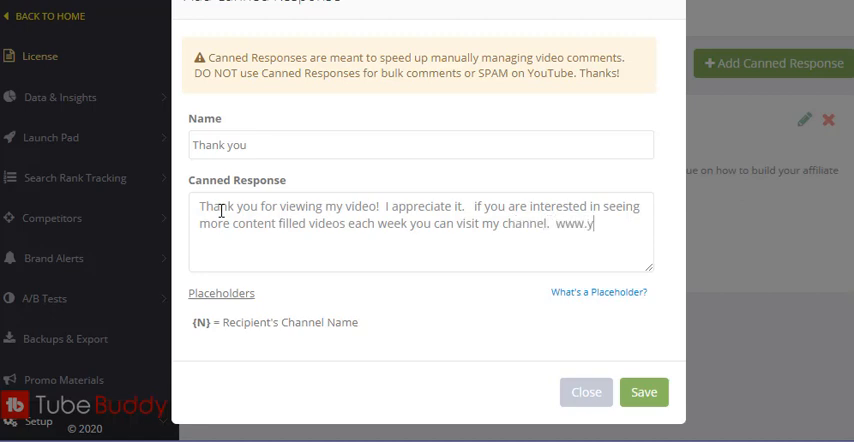
text(outube.com/c/)
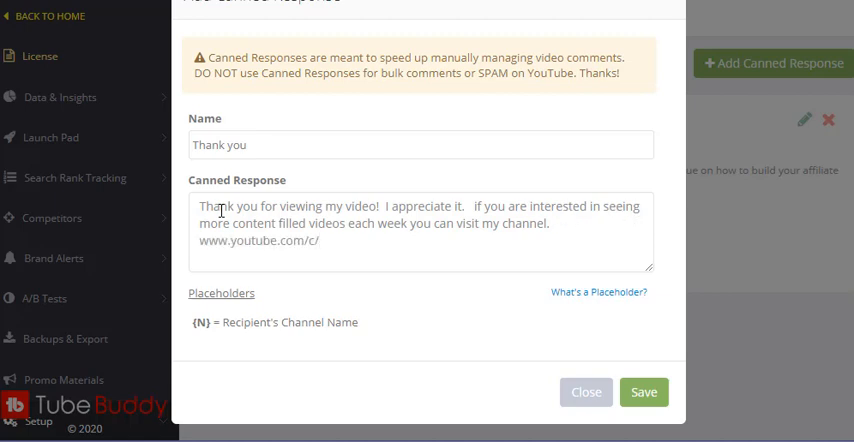
text(Vanessa)
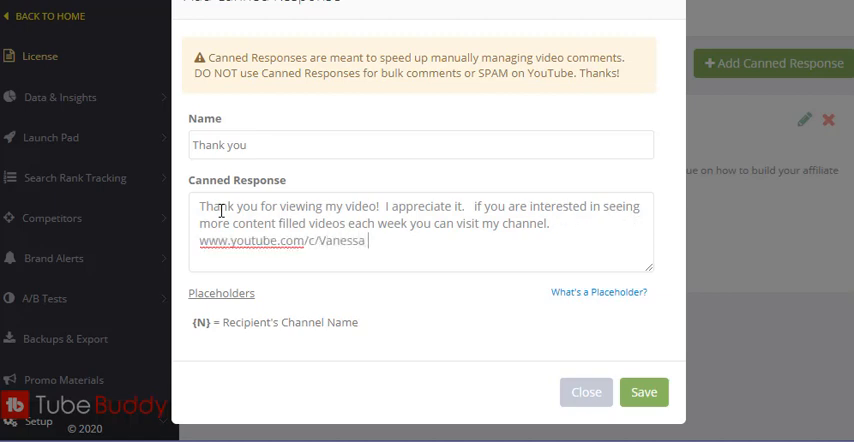
text(DeBurlet)
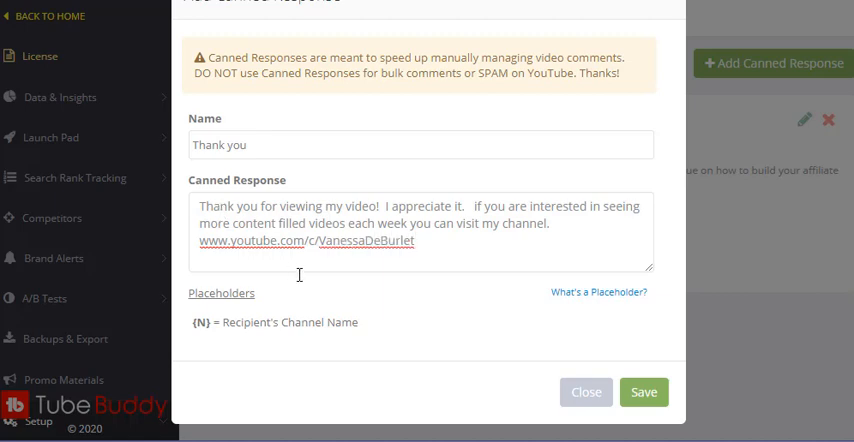
click(644, 392)
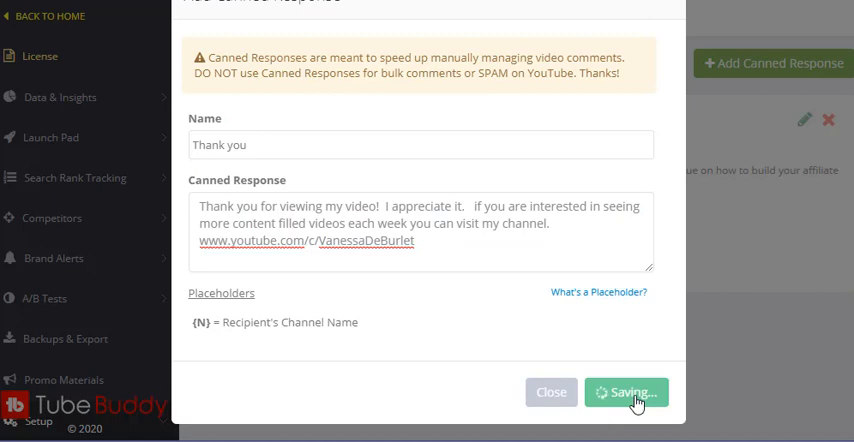
- Close the TubeBuddy Canned Responses panel after saving the 'Thank you' reply
click(626, 392)
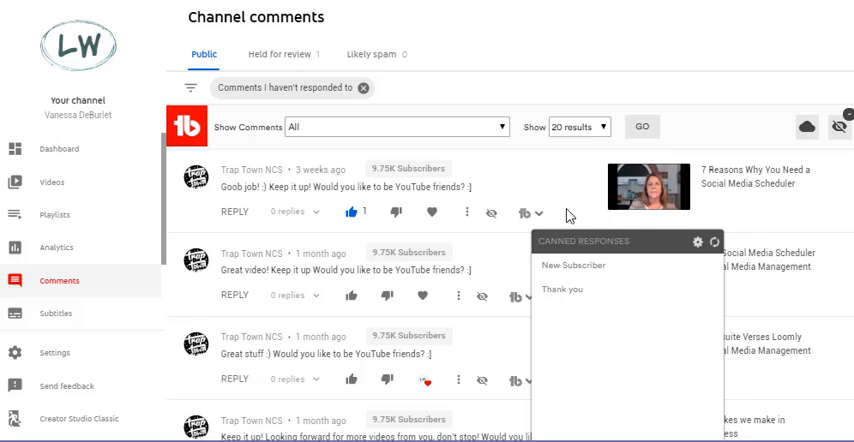
mouse_move(558, 58)
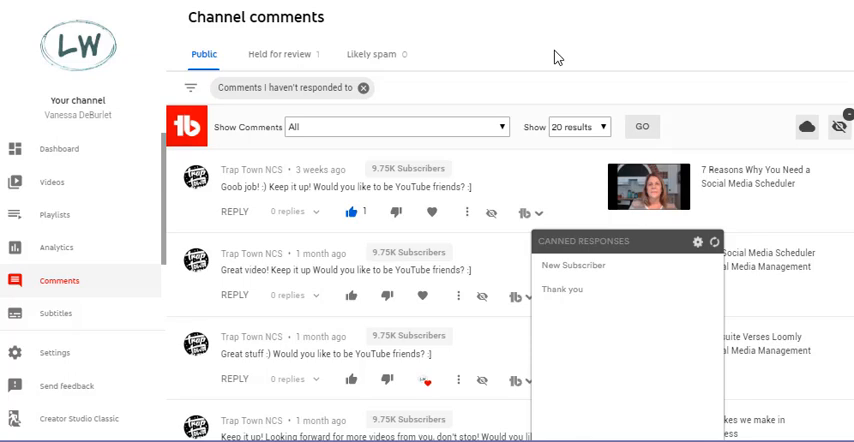
mouse_move(596, 20)
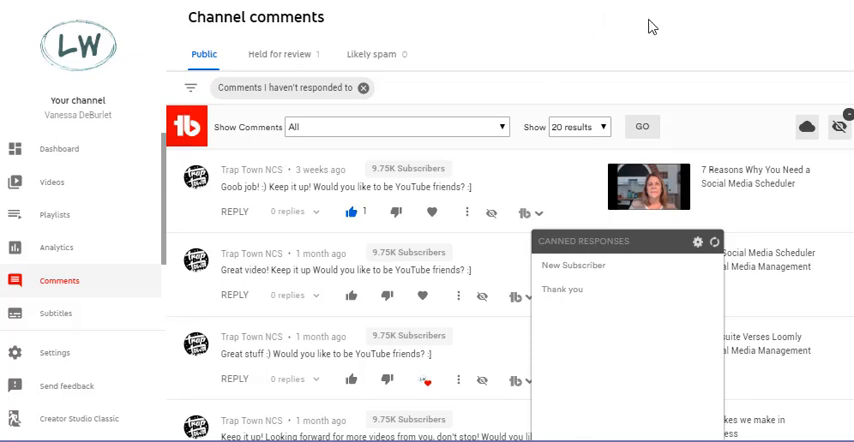
click(846, 16)
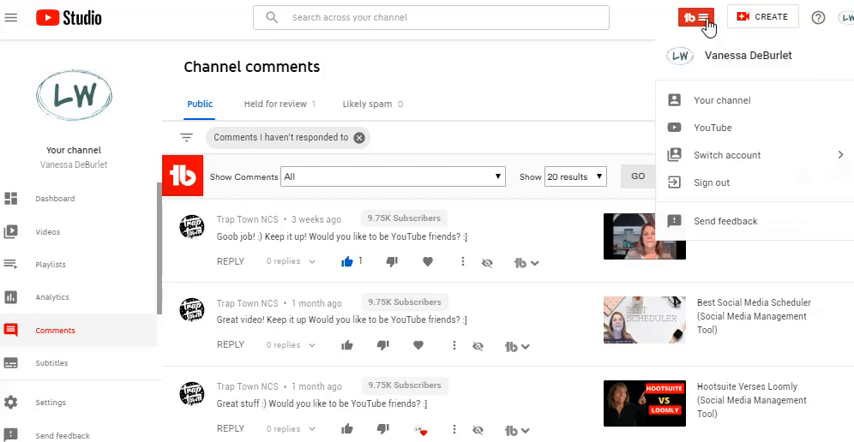
- Show the TubeBuddy Tools overview and scroll to the Bulk Processing description
click(682, 16)
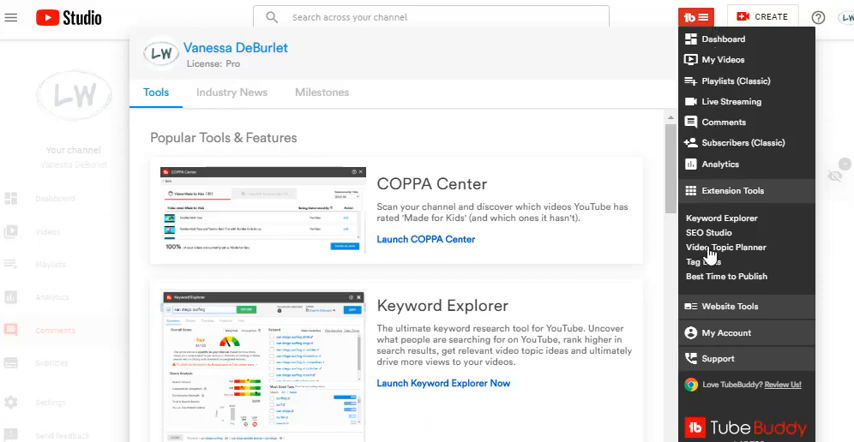
scroll(down, 3)
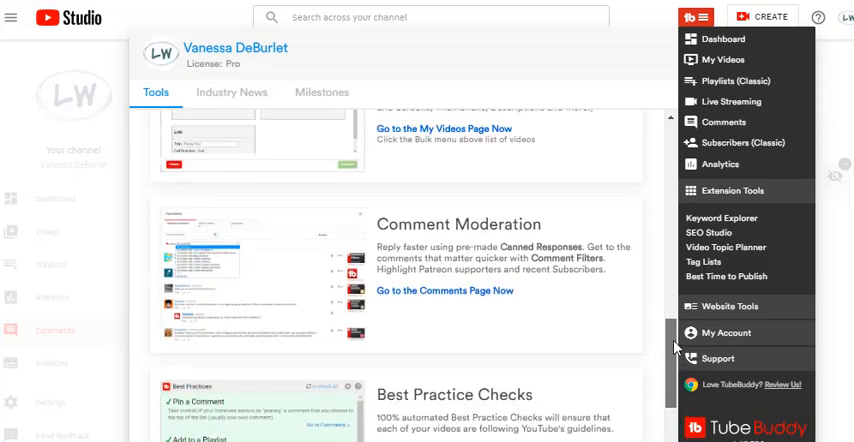
scroll(up, 3)
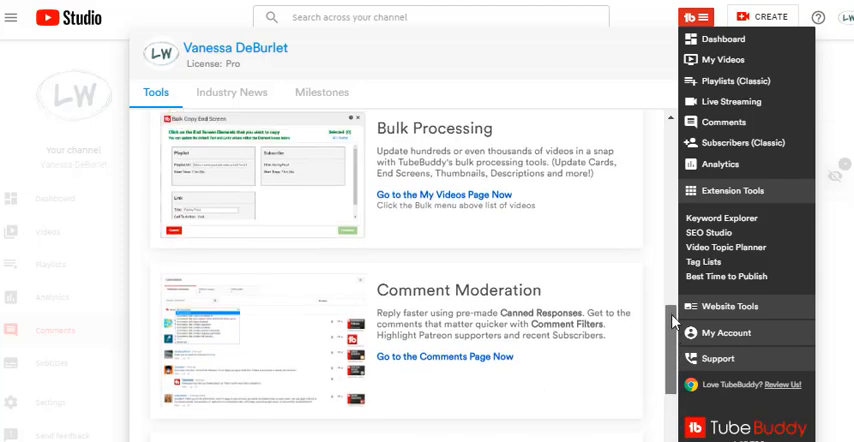
scroll(down, 3)
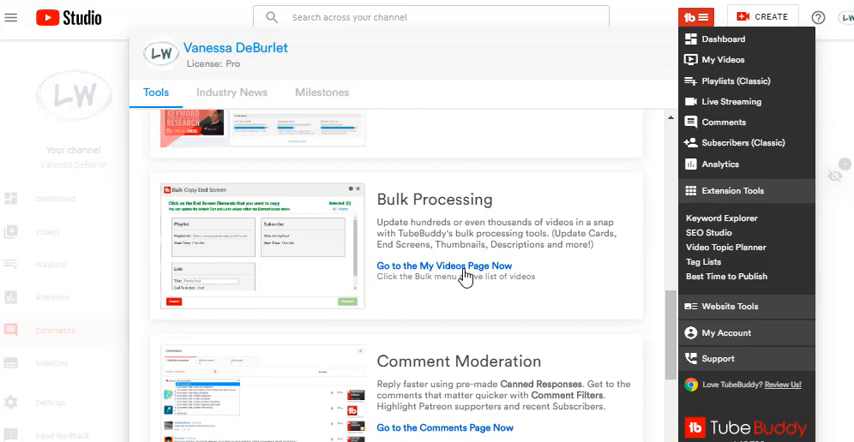
mouse_move(466, 276)
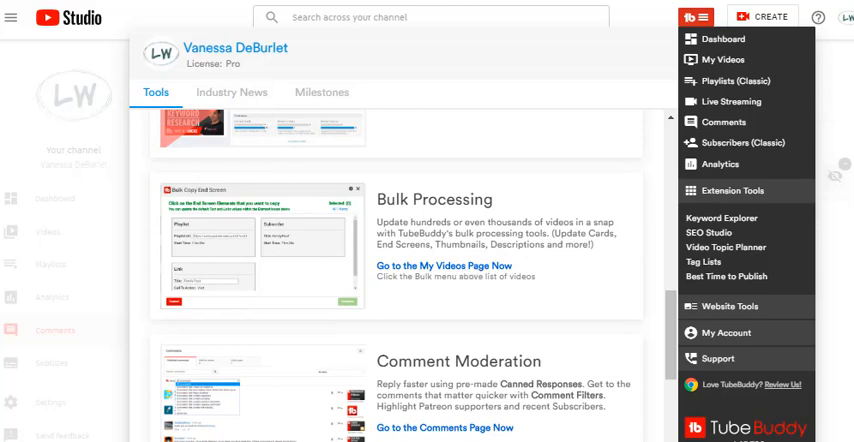
- From the channel videos page, start the 'Titles & Desc' bulk meta action
click(718, 60)
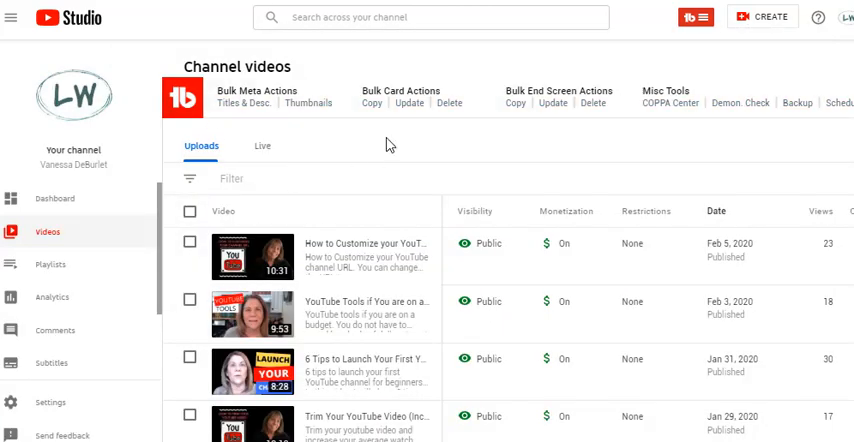
mouse_move(376, 166)
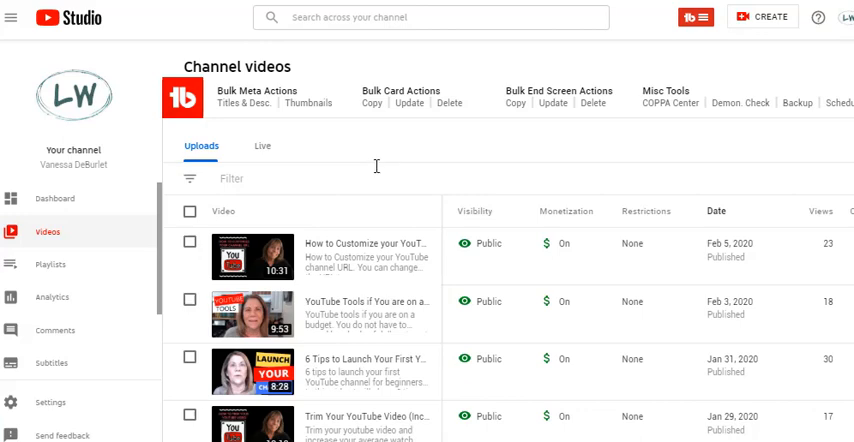
mouse_move(260, 118)
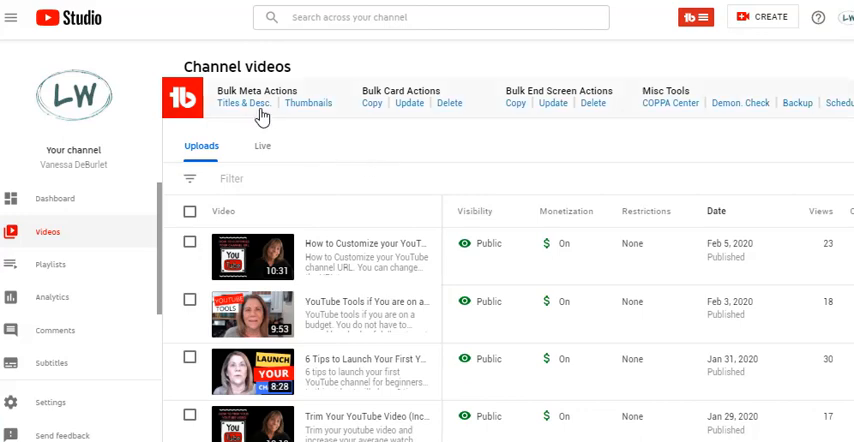
mouse_move(258, 118)
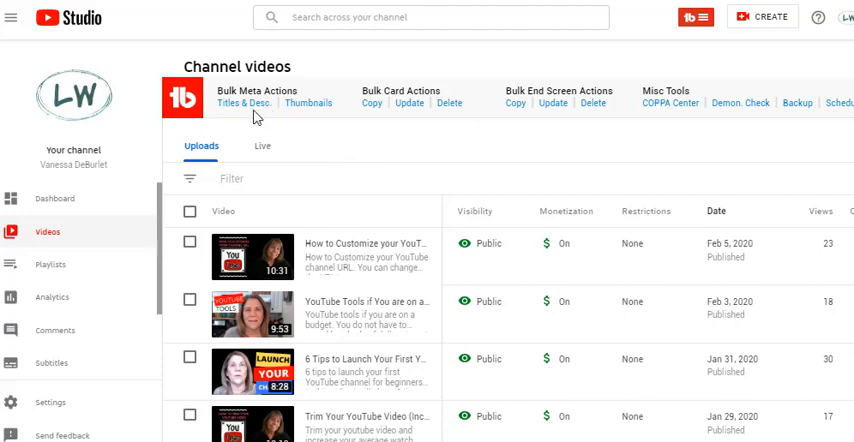
click(234, 104)
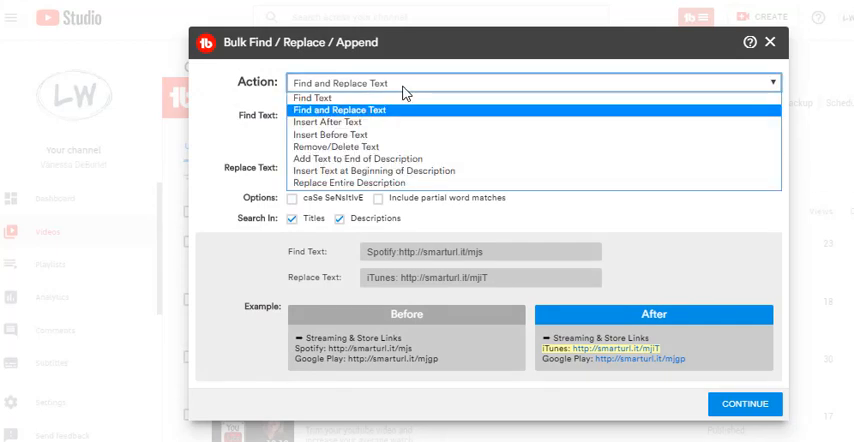
mouse_move(330, 96)
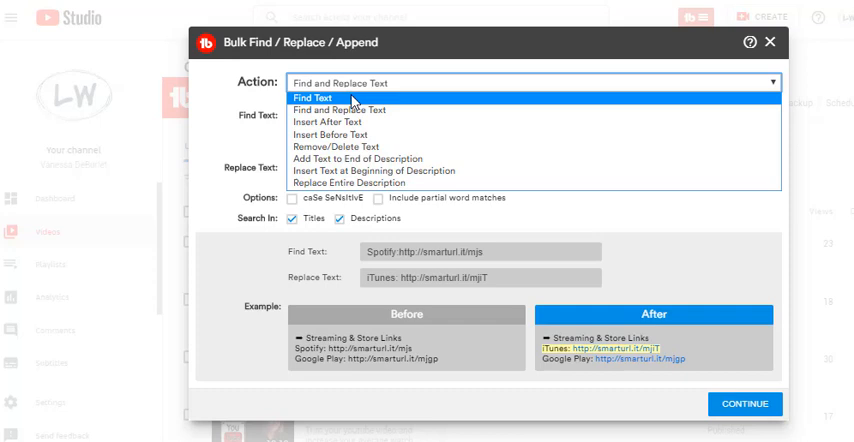
- Choose 'Find Text' as the bulk action instead of replacing
click(310, 96)
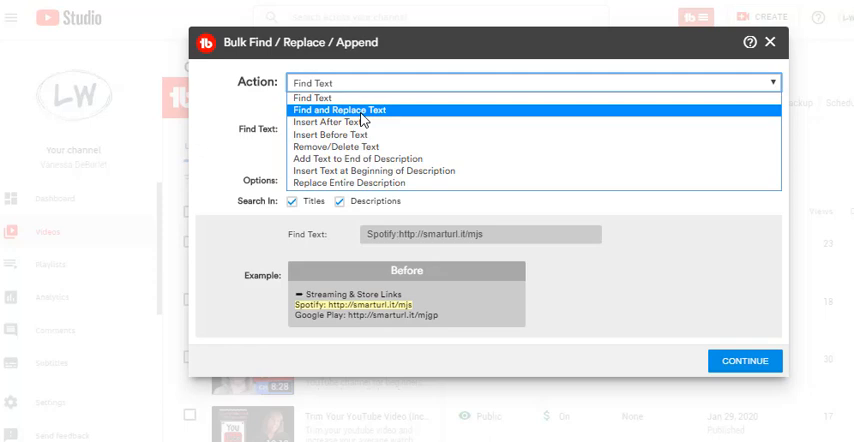
mouse_move(350, 122)
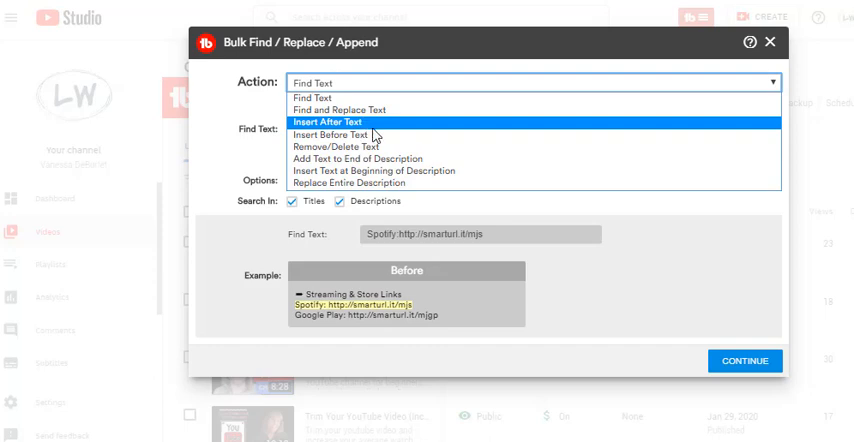
mouse_move(376, 148)
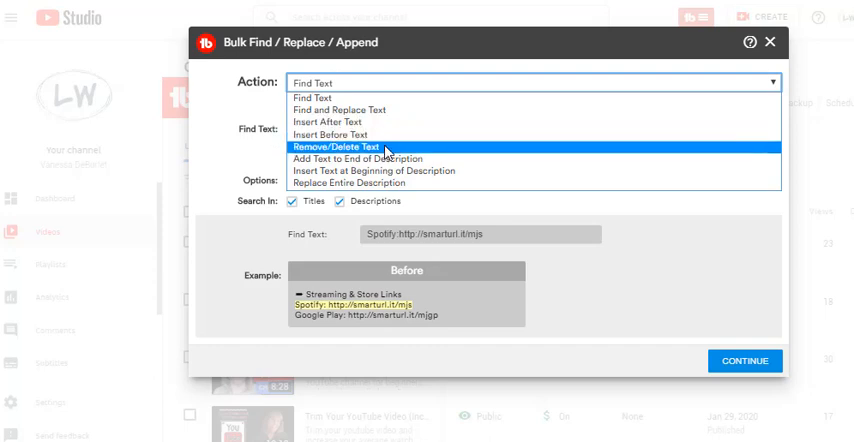
mouse_move(360, 158)
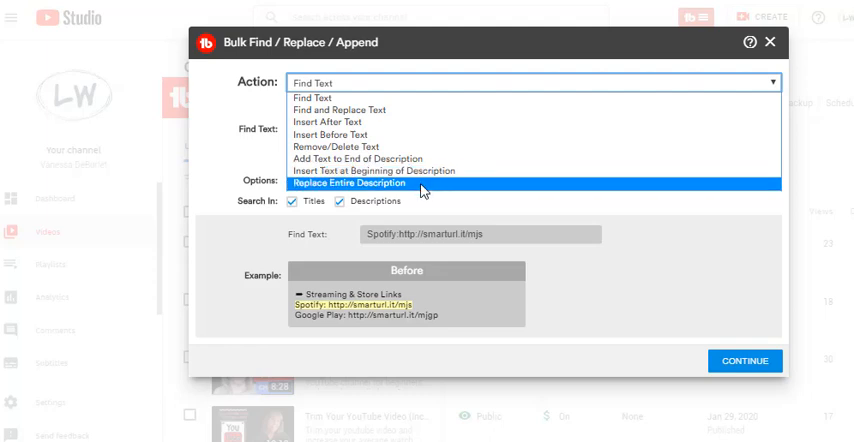
mouse_move(330, 146)
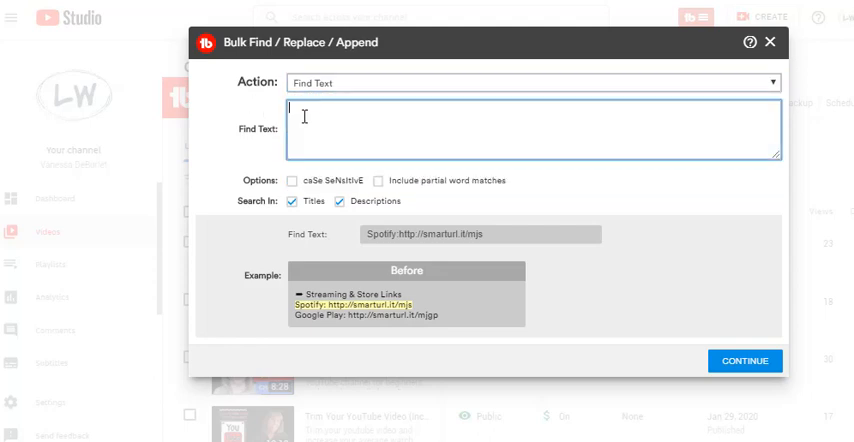
- Enter 'Hootsuite' in the Find Text field, then clear it again
text(H)
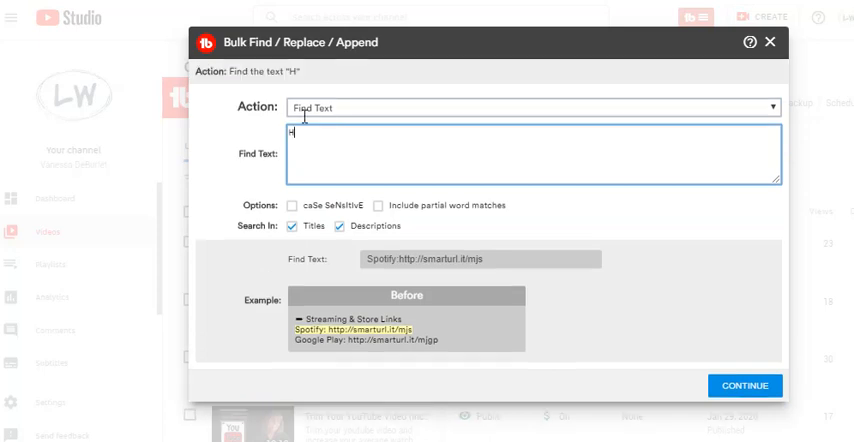
text(ootsuite)
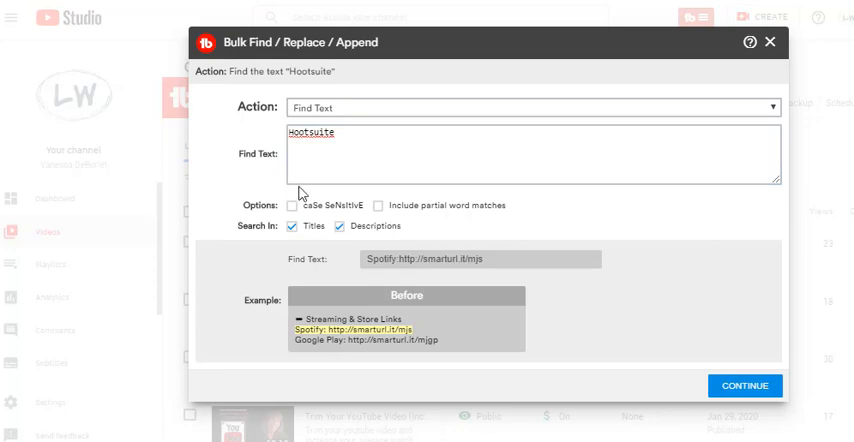
key(Backspace)
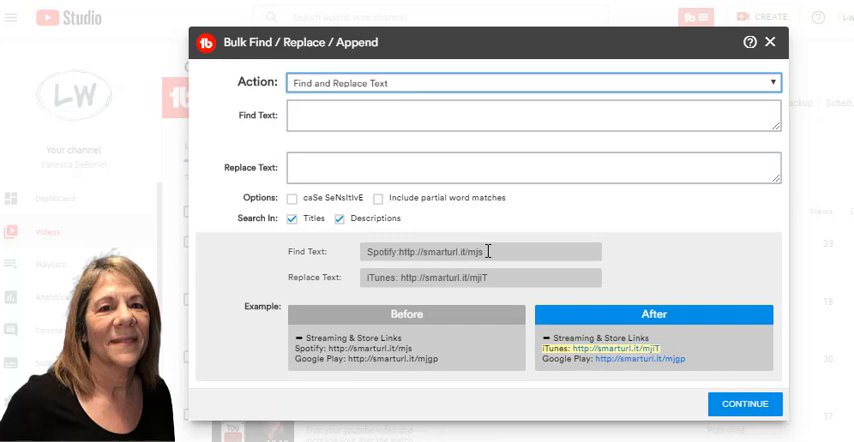
mouse_move(372, 284)
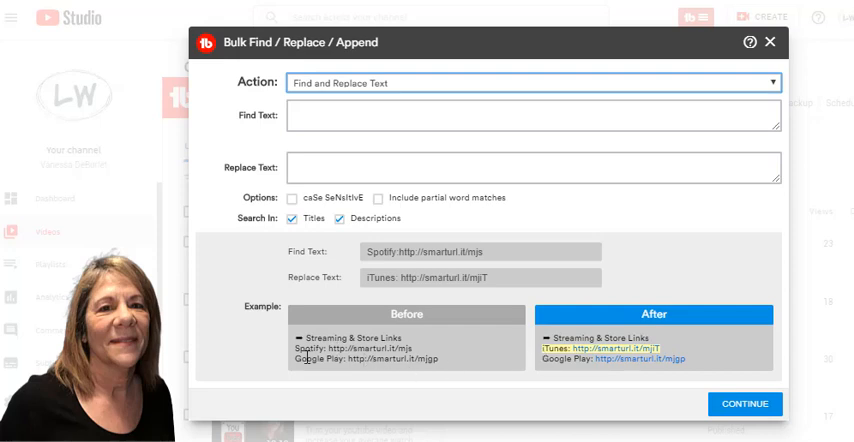
mouse_move(436, 360)
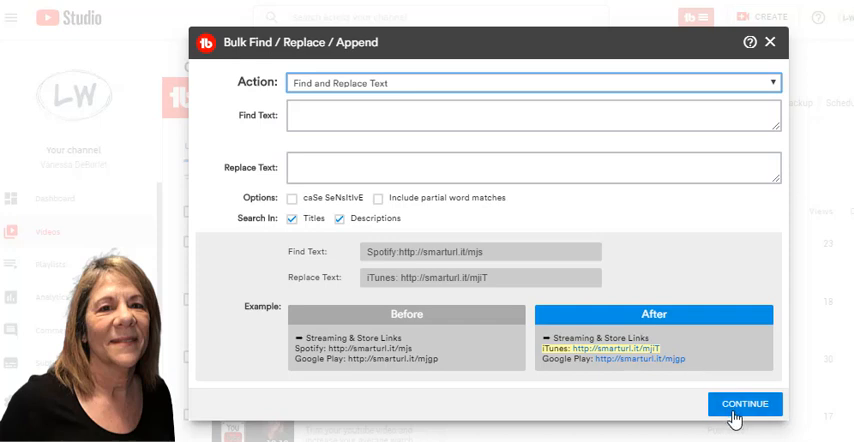
mouse_move(786, 152)
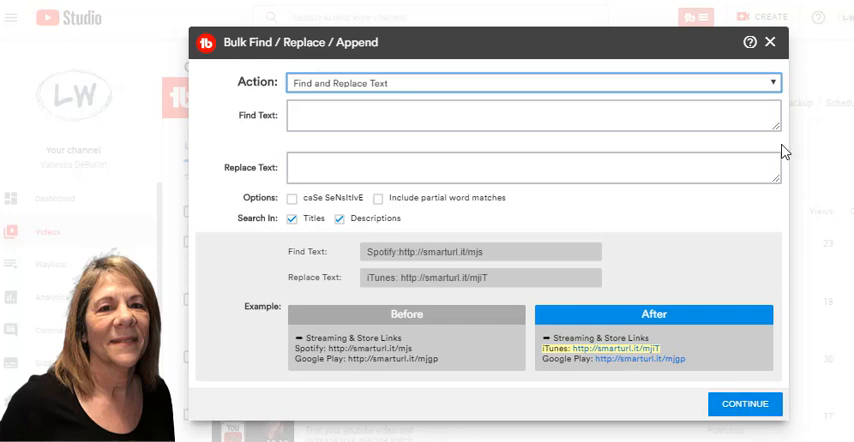